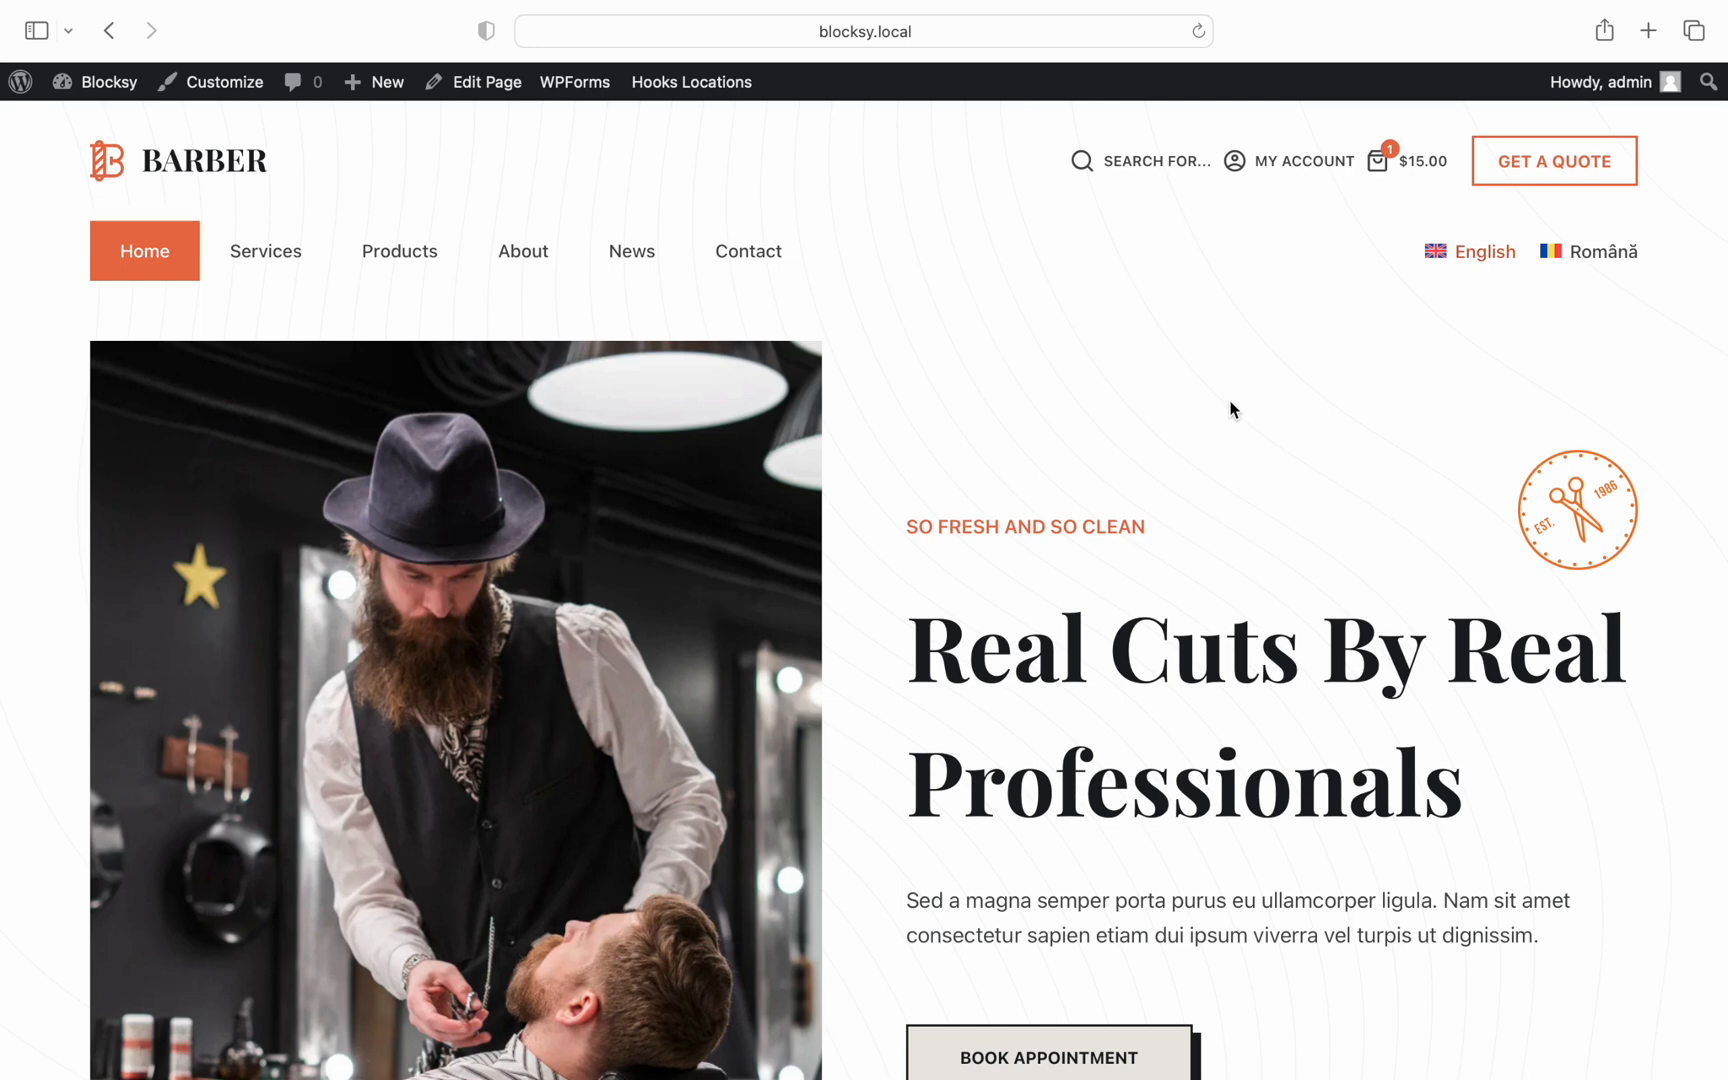
pyautogui.moveTo(1313, 374)
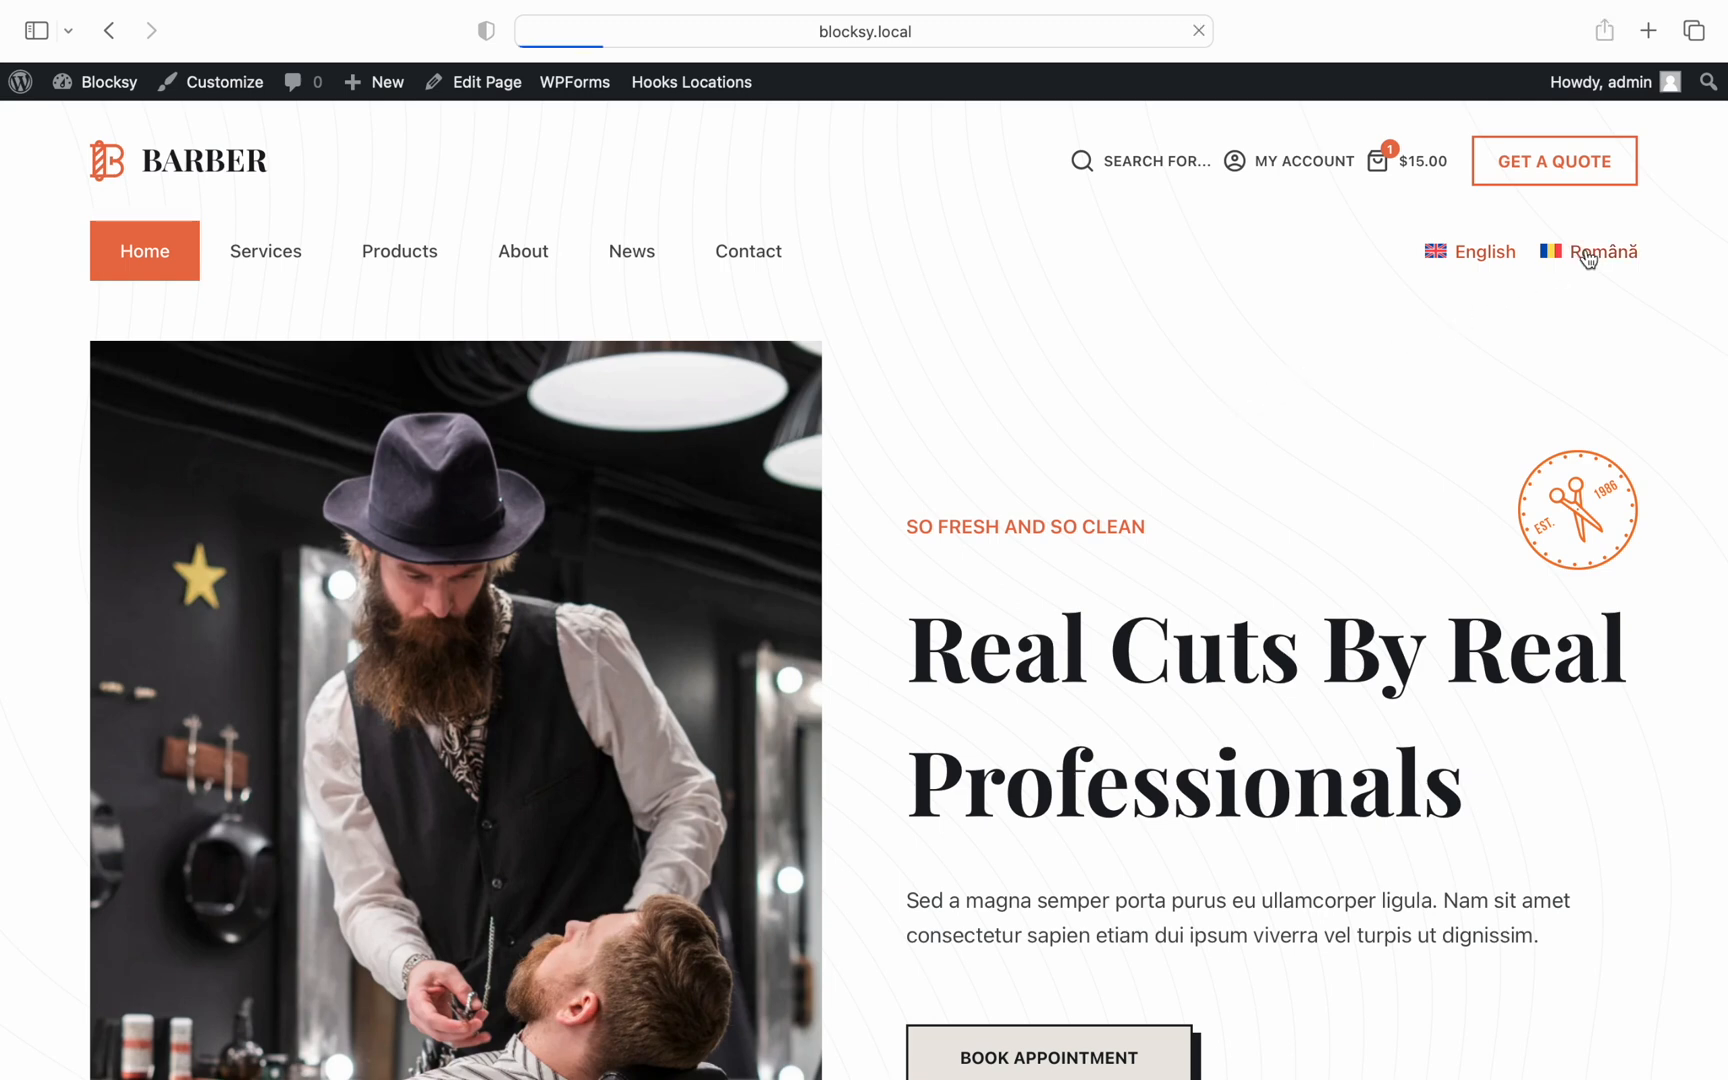
# View the barber site in Romanian via the Română header language switcher.
pyautogui.click(1600, 250)
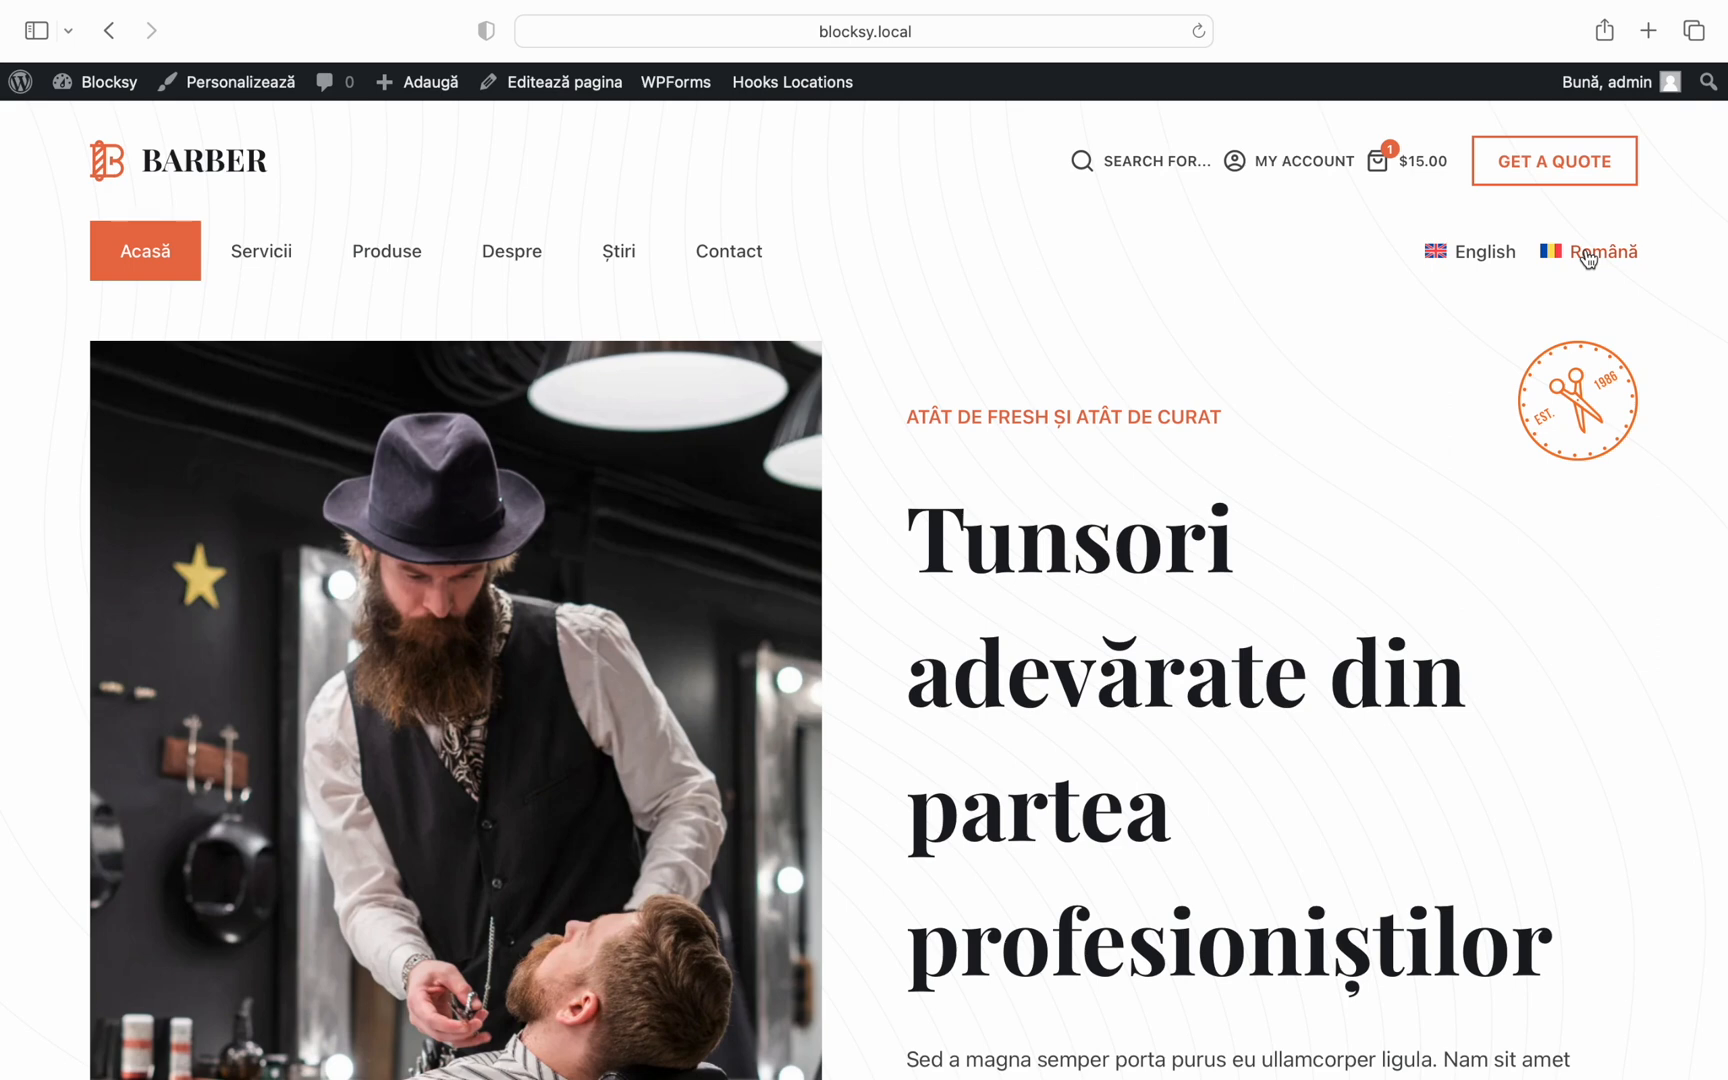
pyautogui.moveTo(1168, 193)
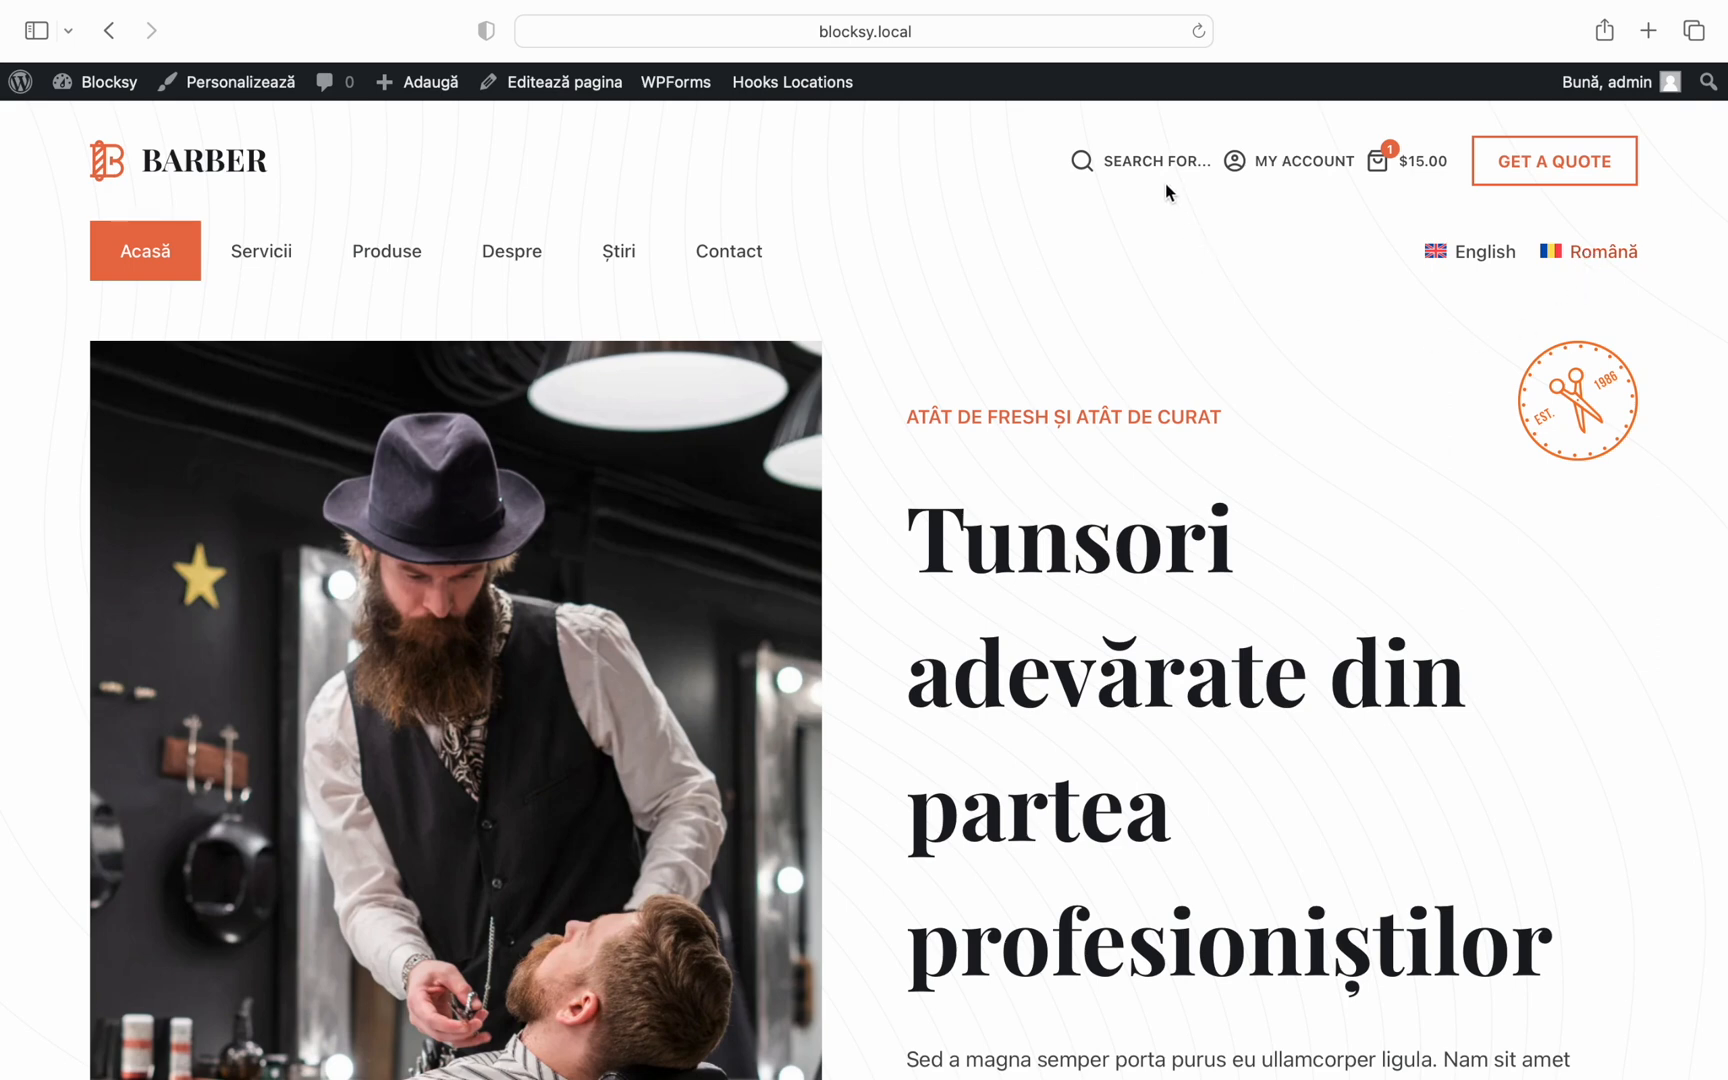
pyautogui.moveTo(1515, 212)
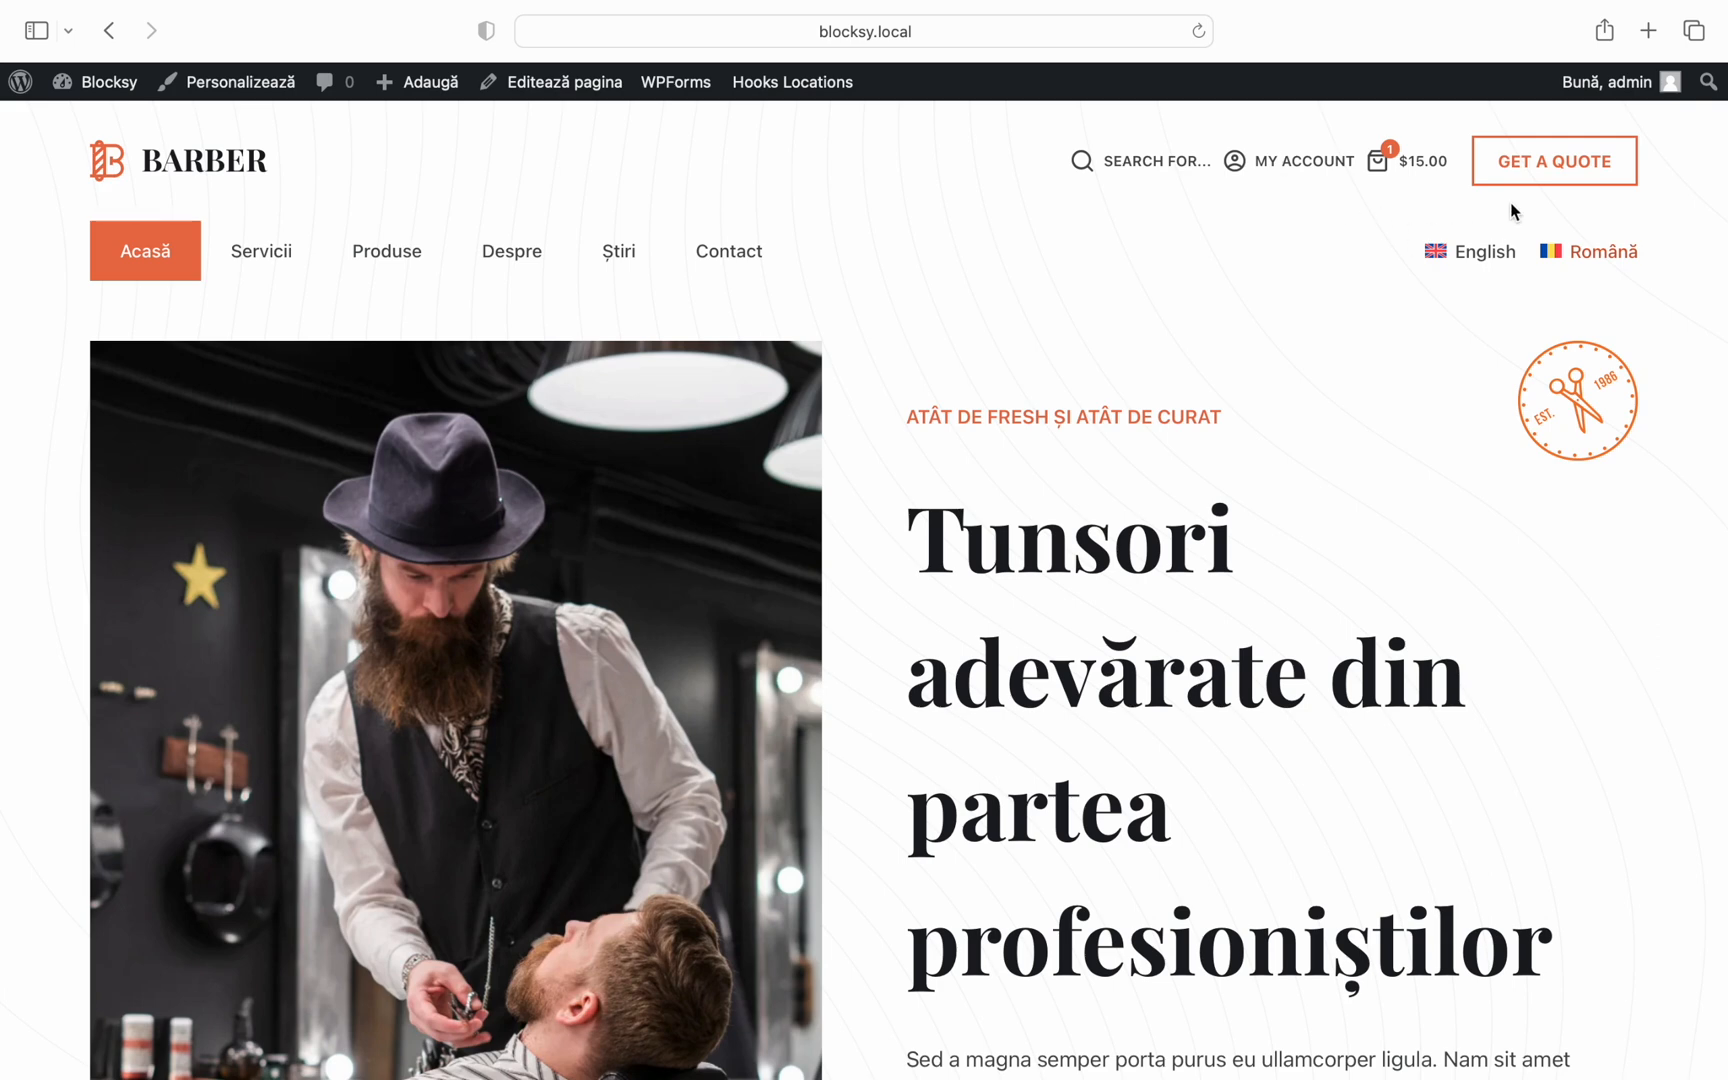
pyautogui.moveTo(1533, 195)
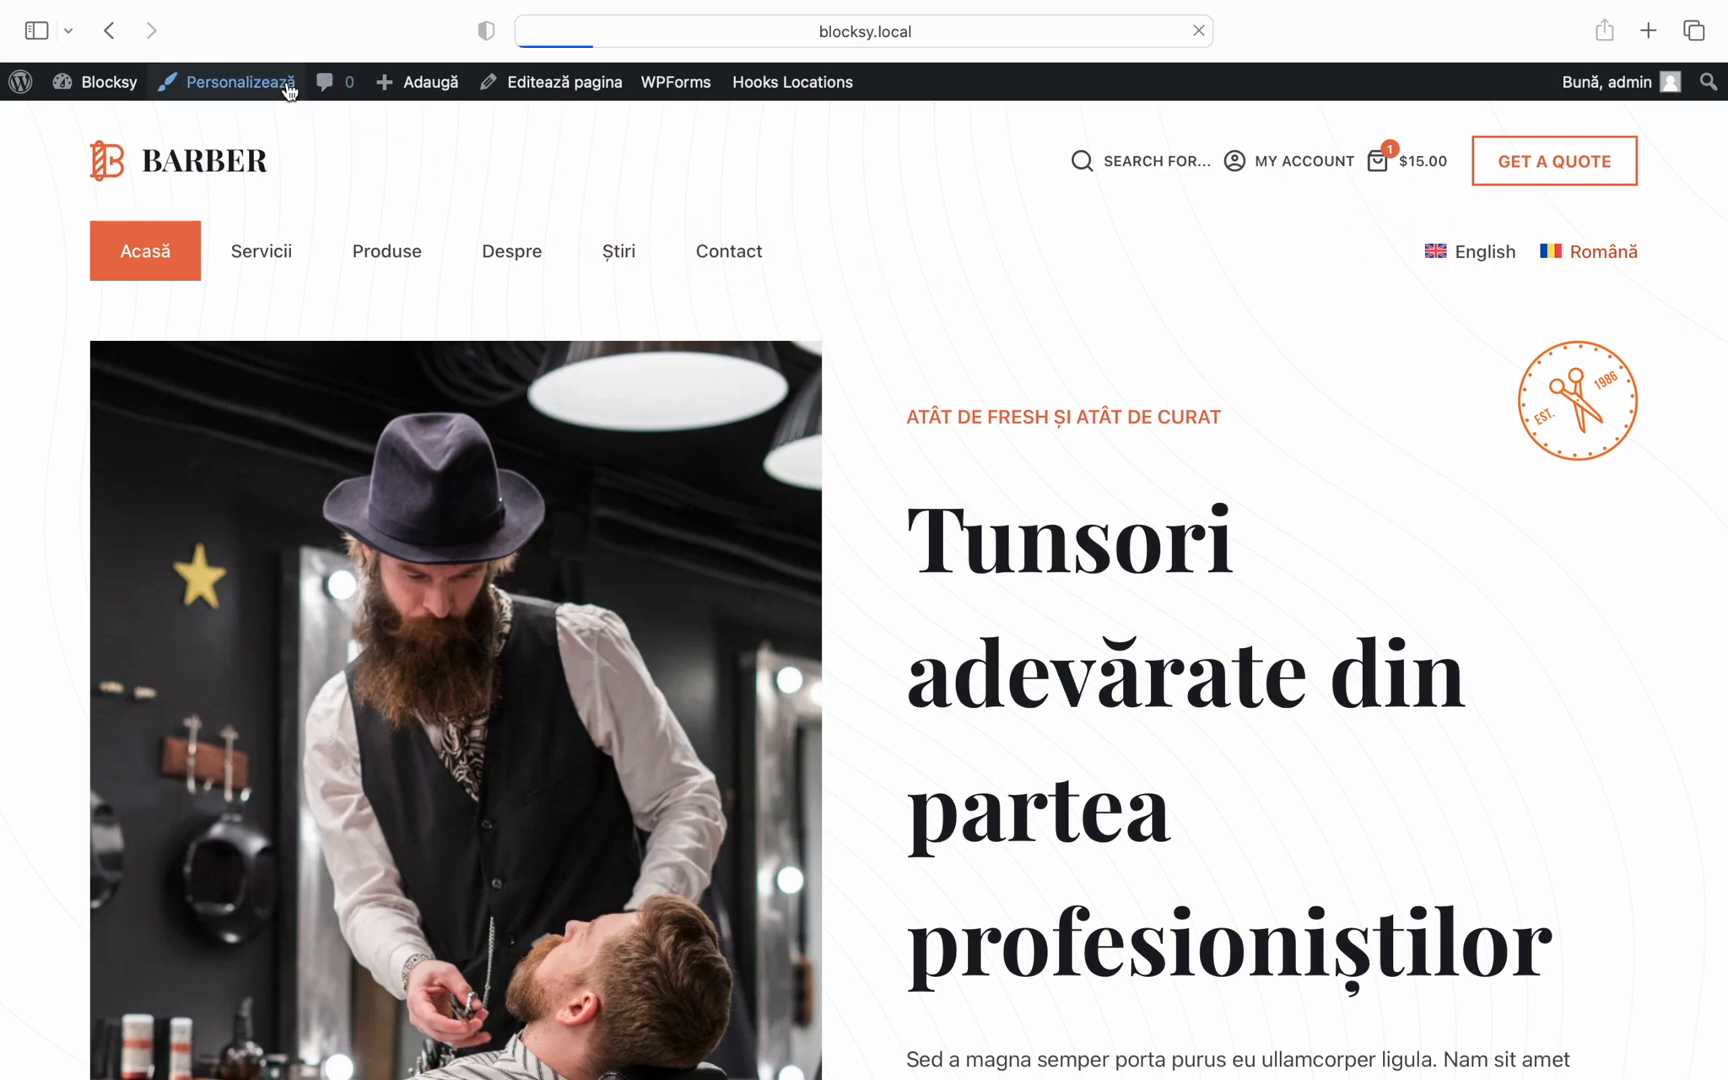
pyautogui.click(237, 82)
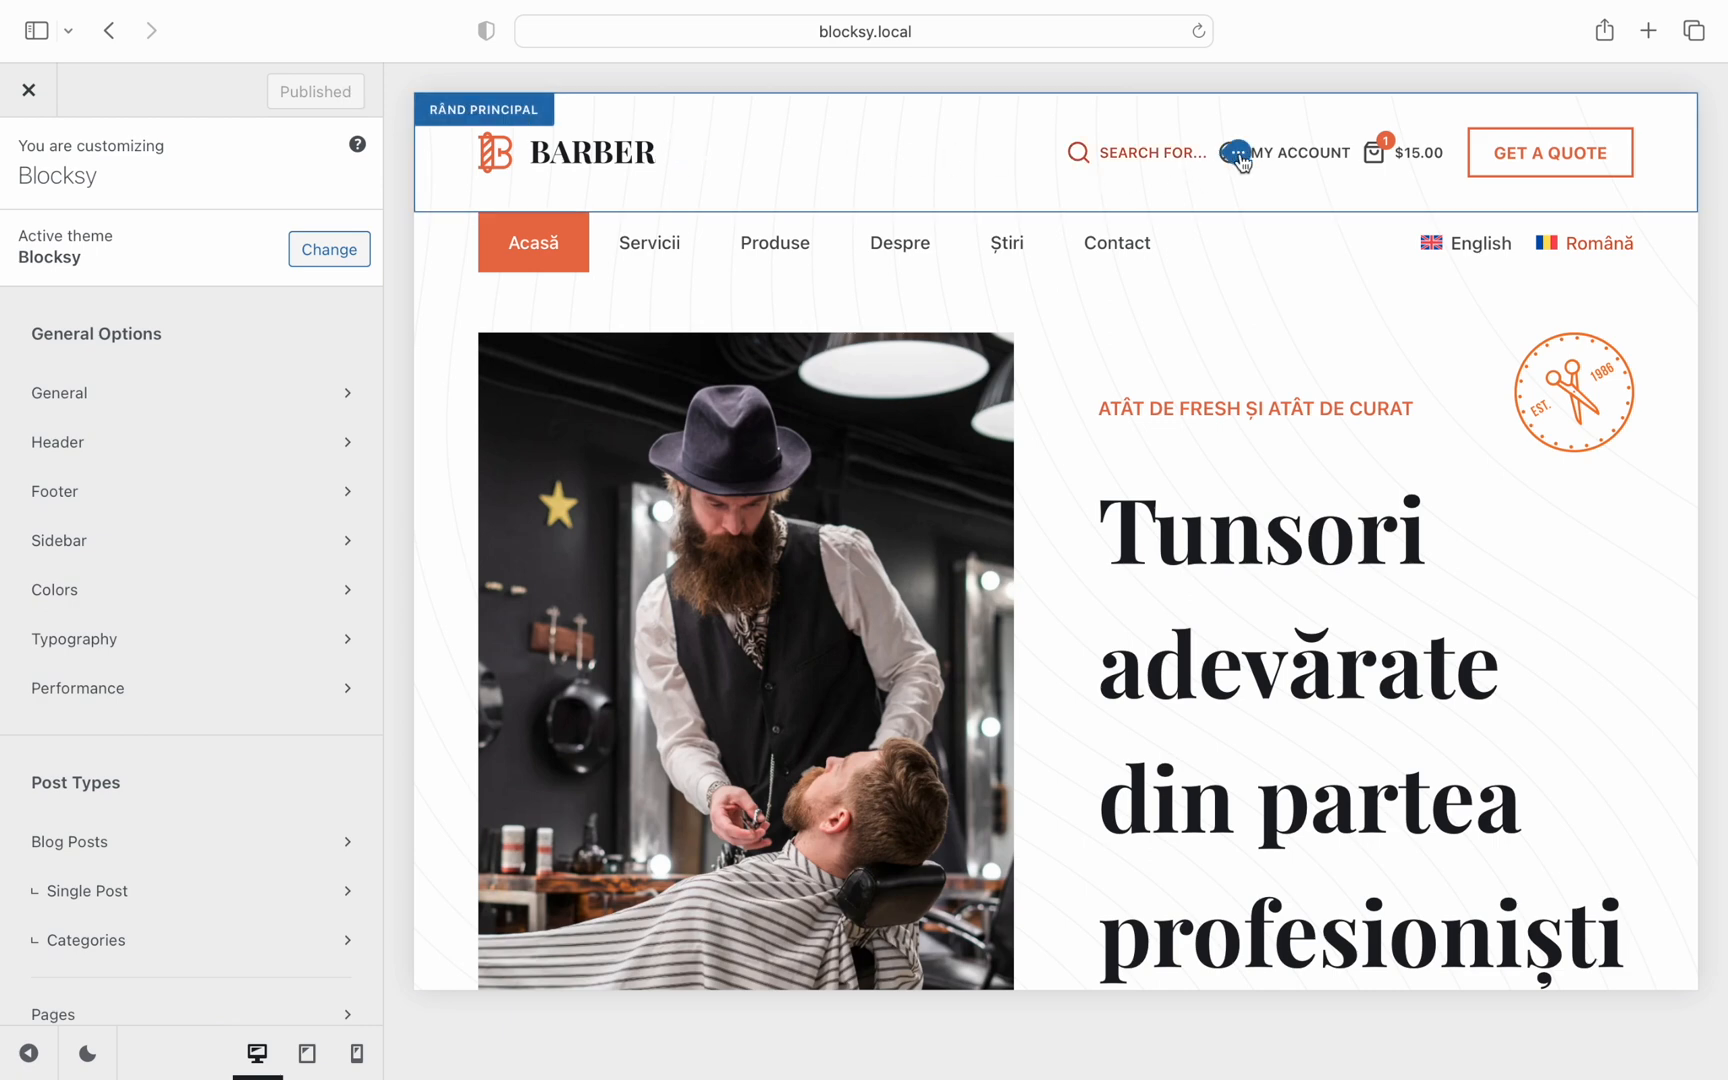
pyautogui.click(1136, 152)
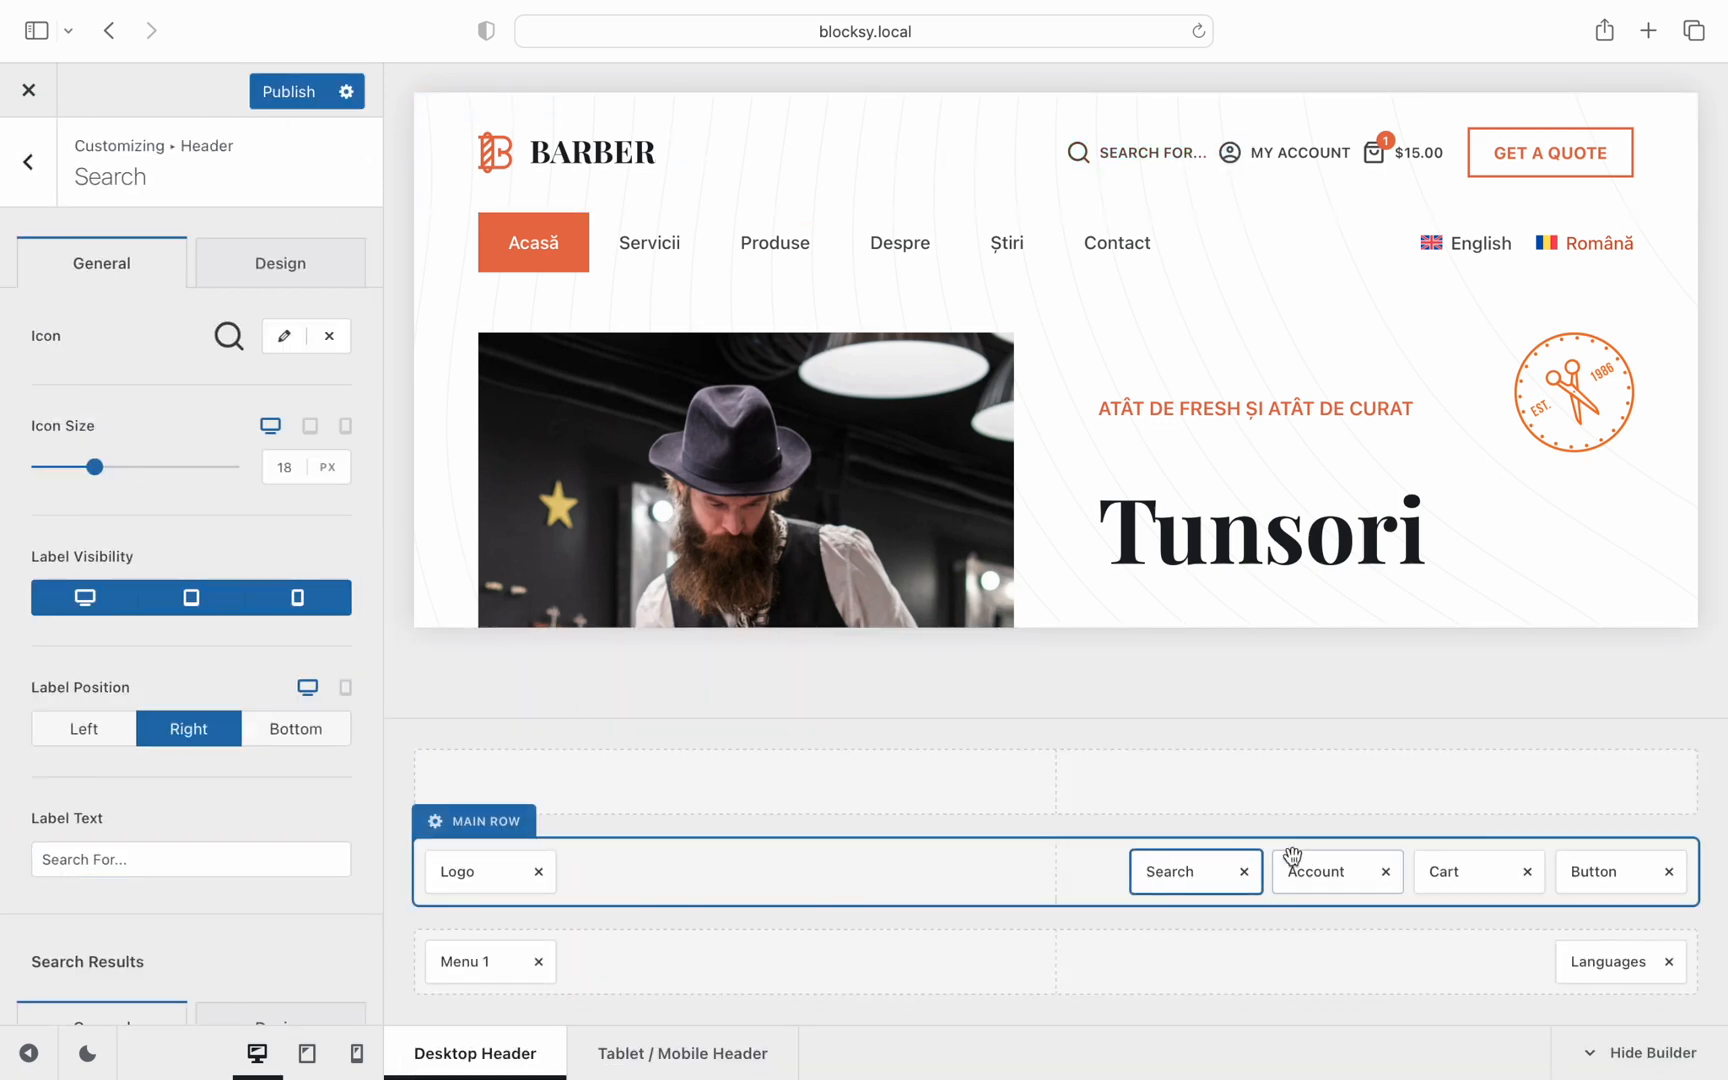
pyautogui.click(1318, 871)
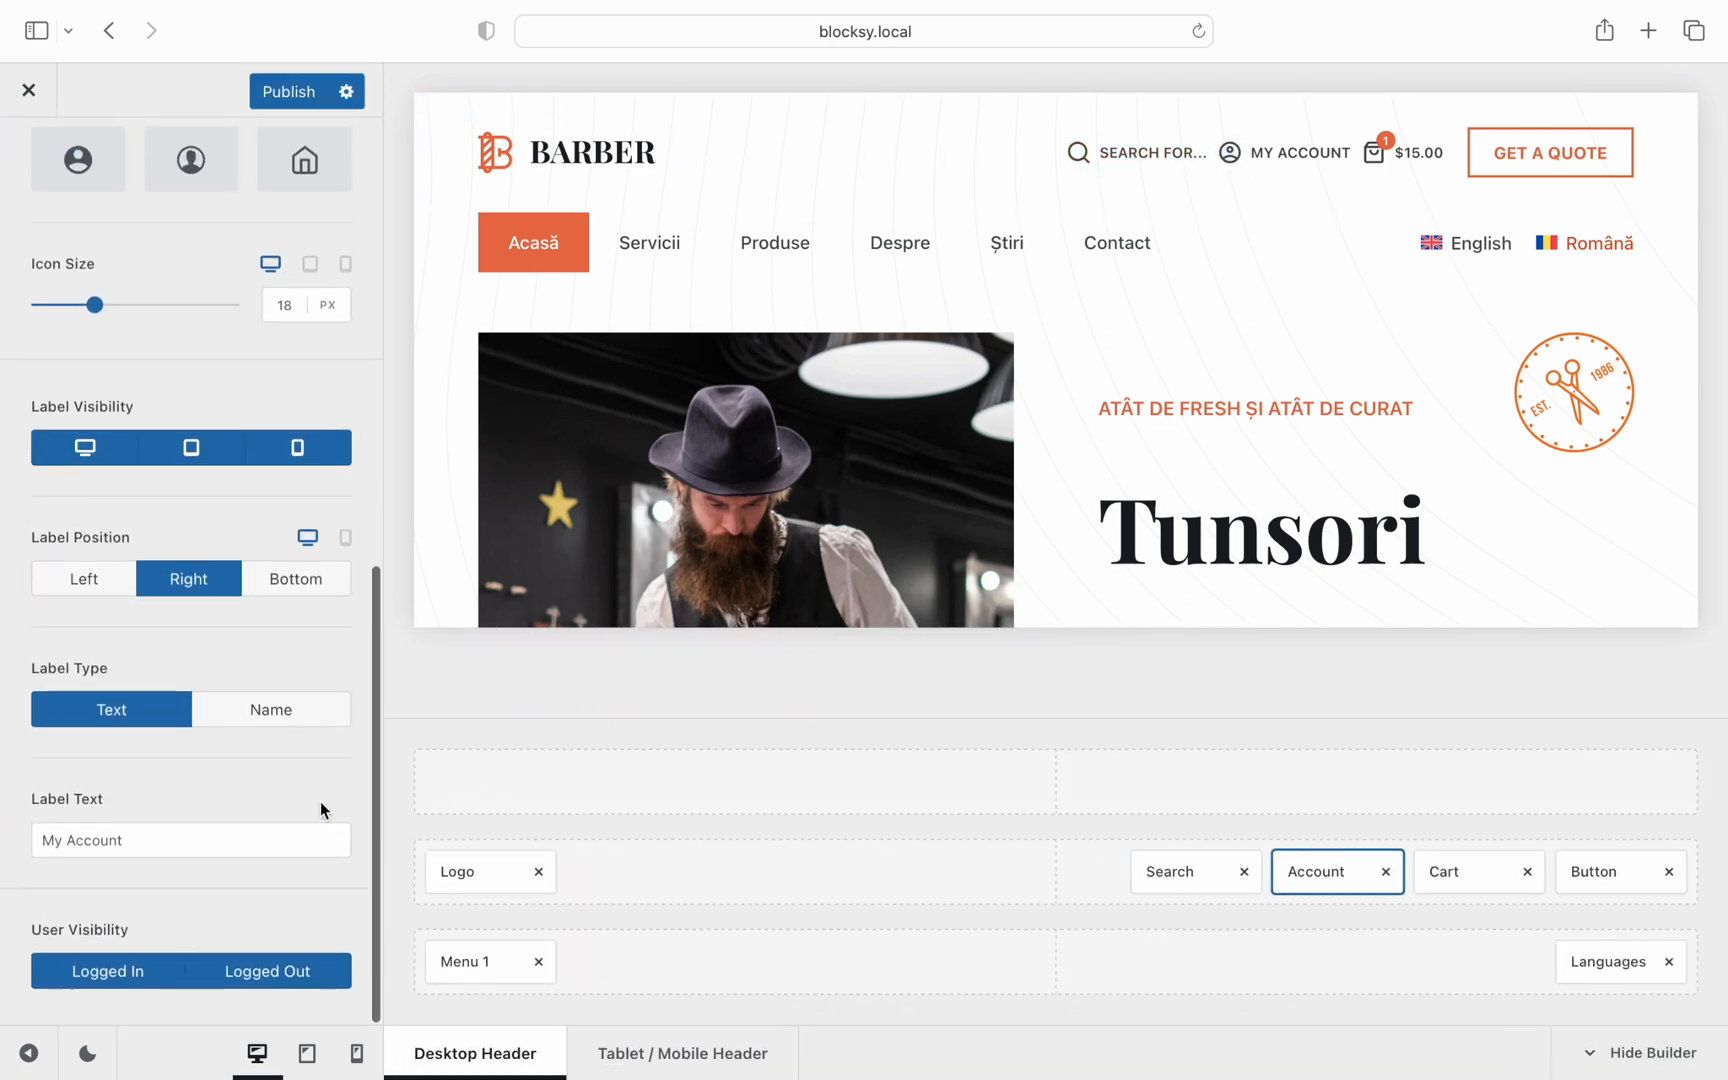
pyautogui.click(1608, 871)
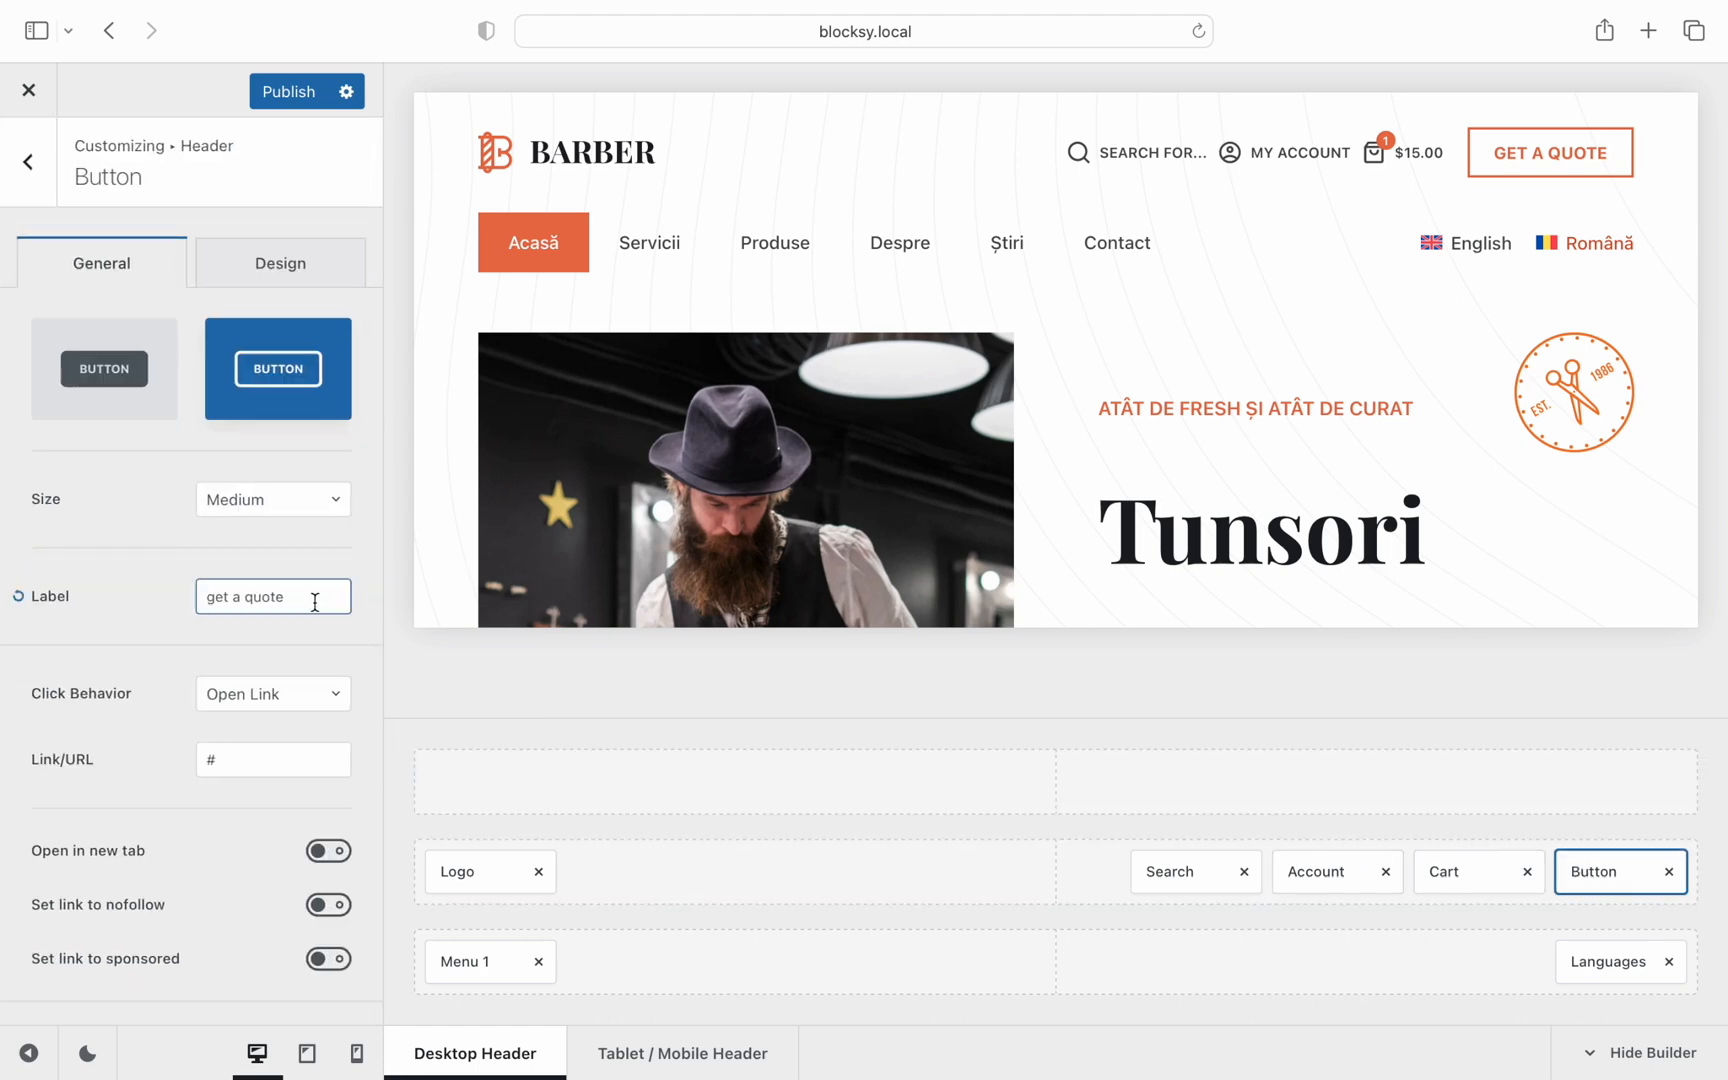
pyautogui.click(306, 90)
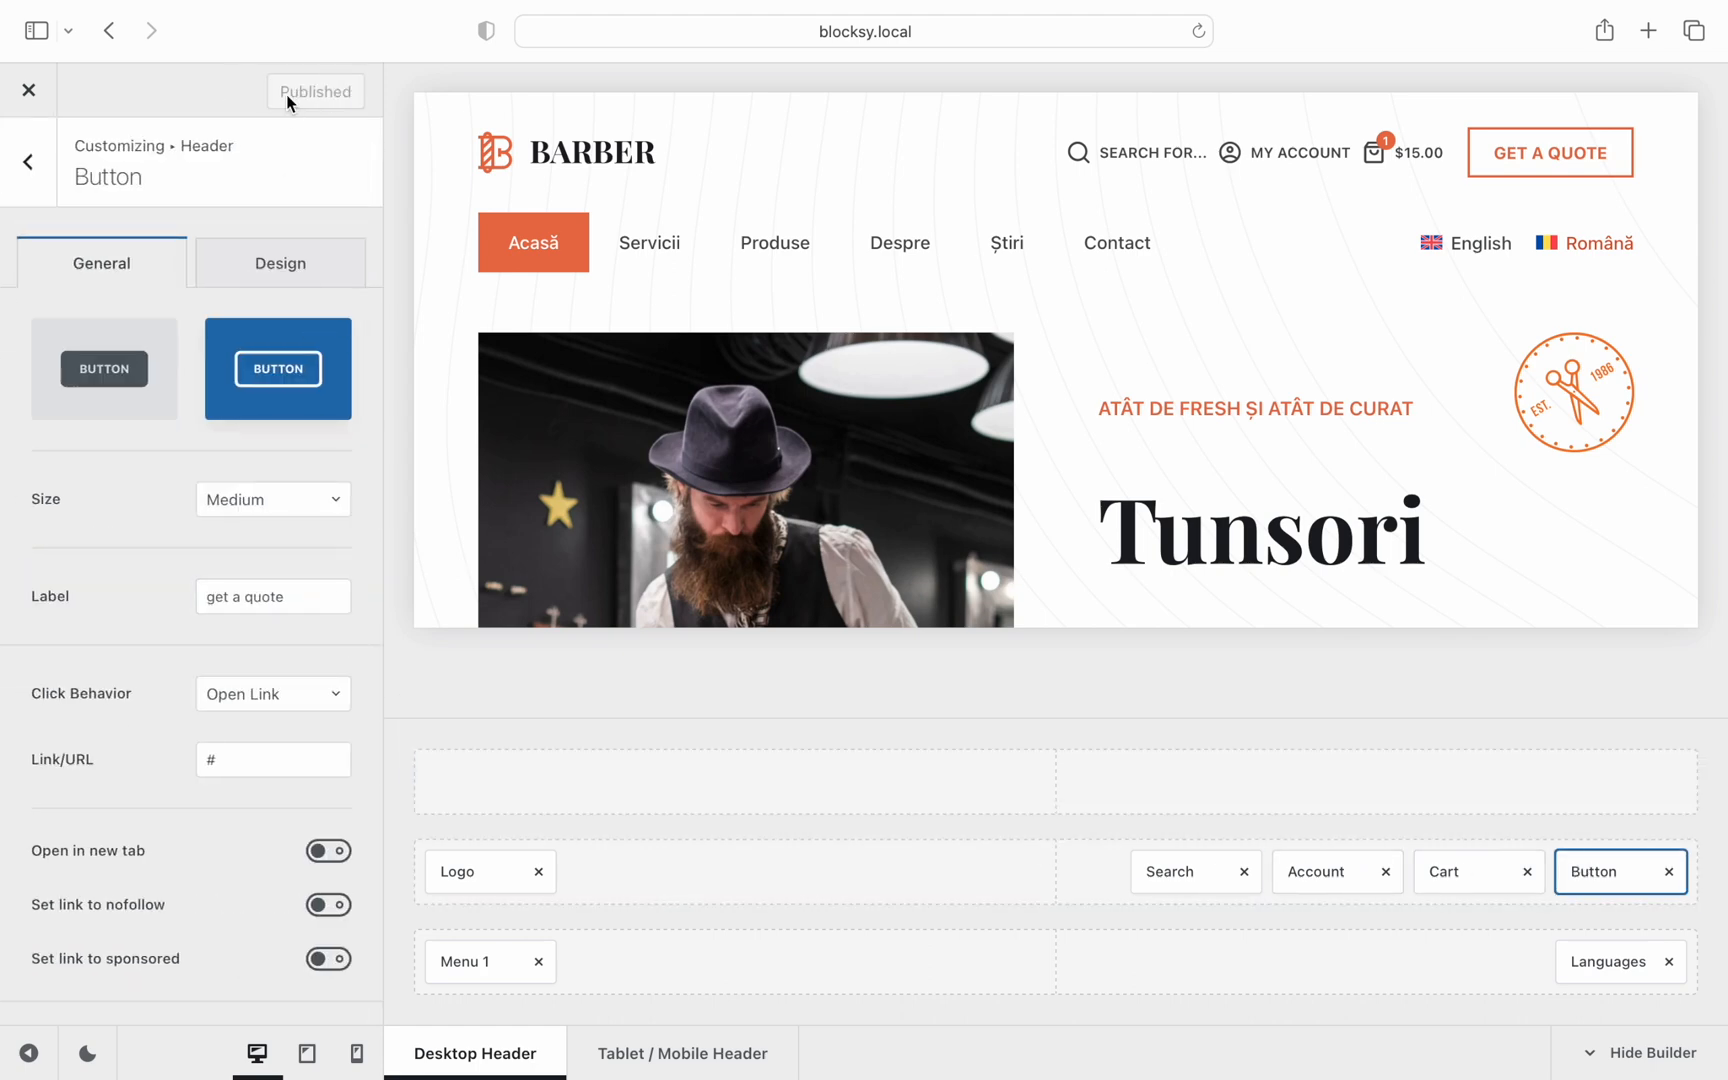
pyautogui.click(29, 90)
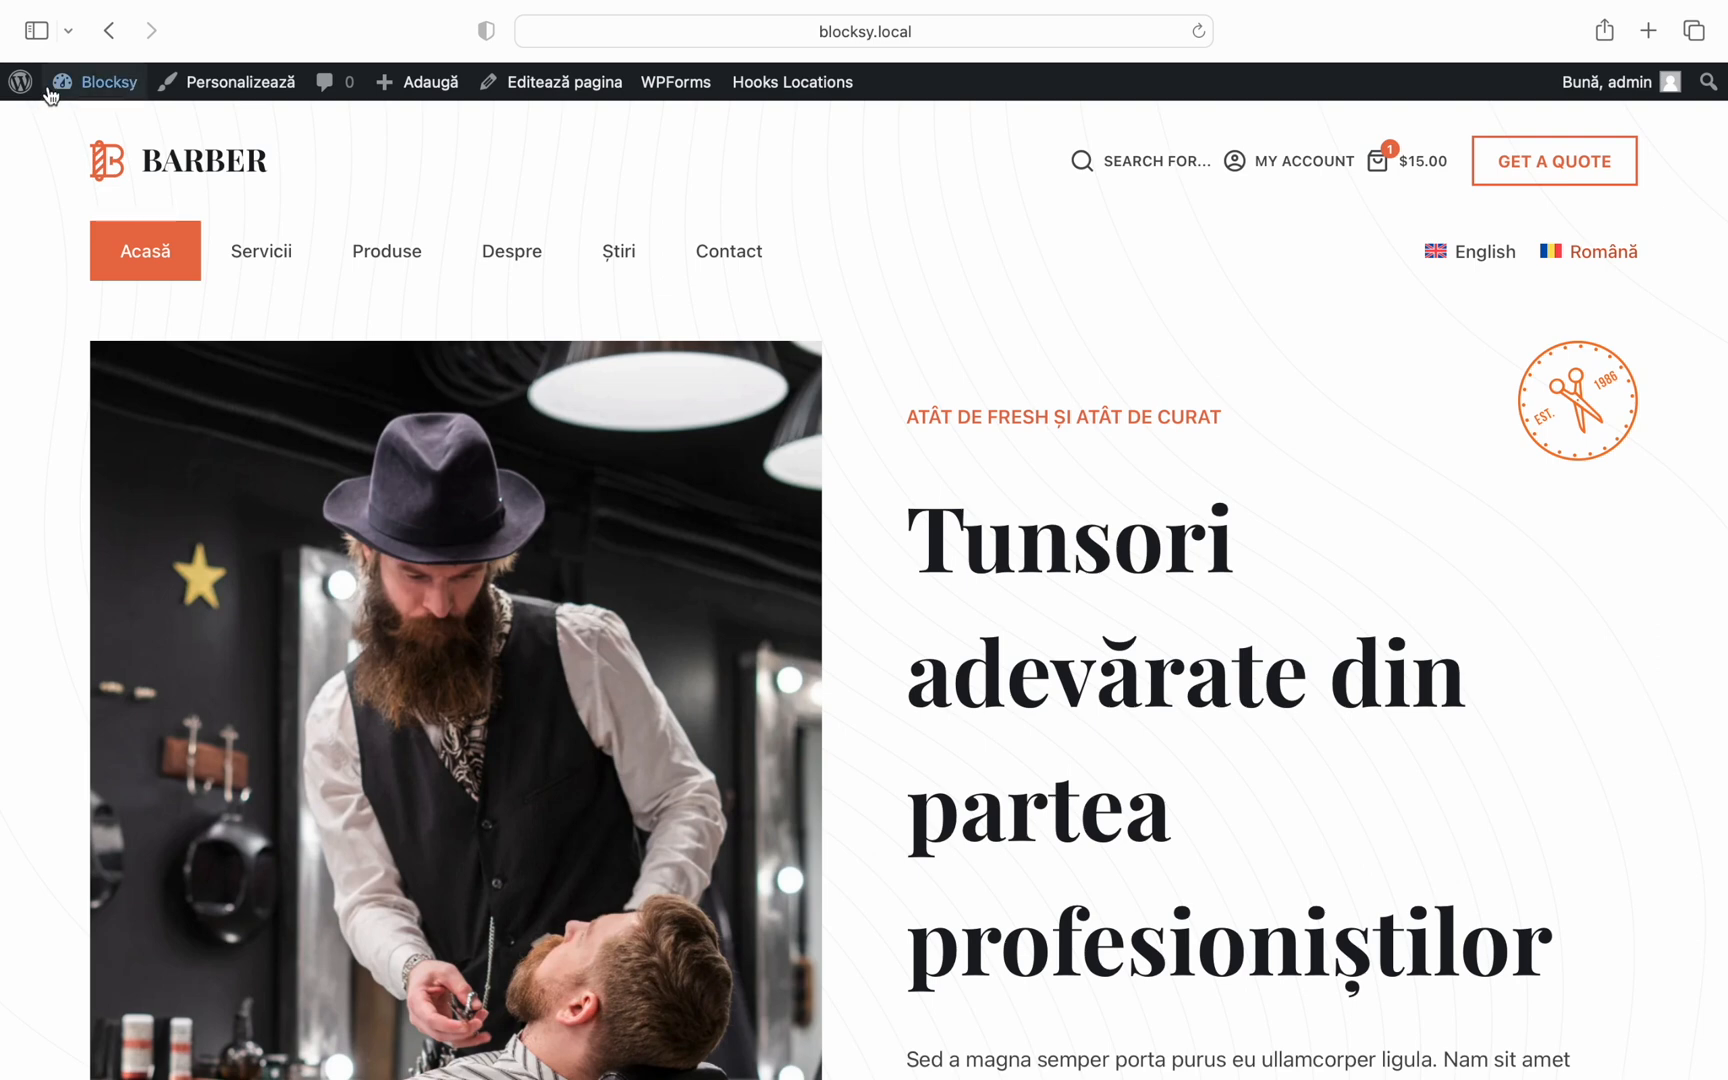
pyautogui.click(108, 82)
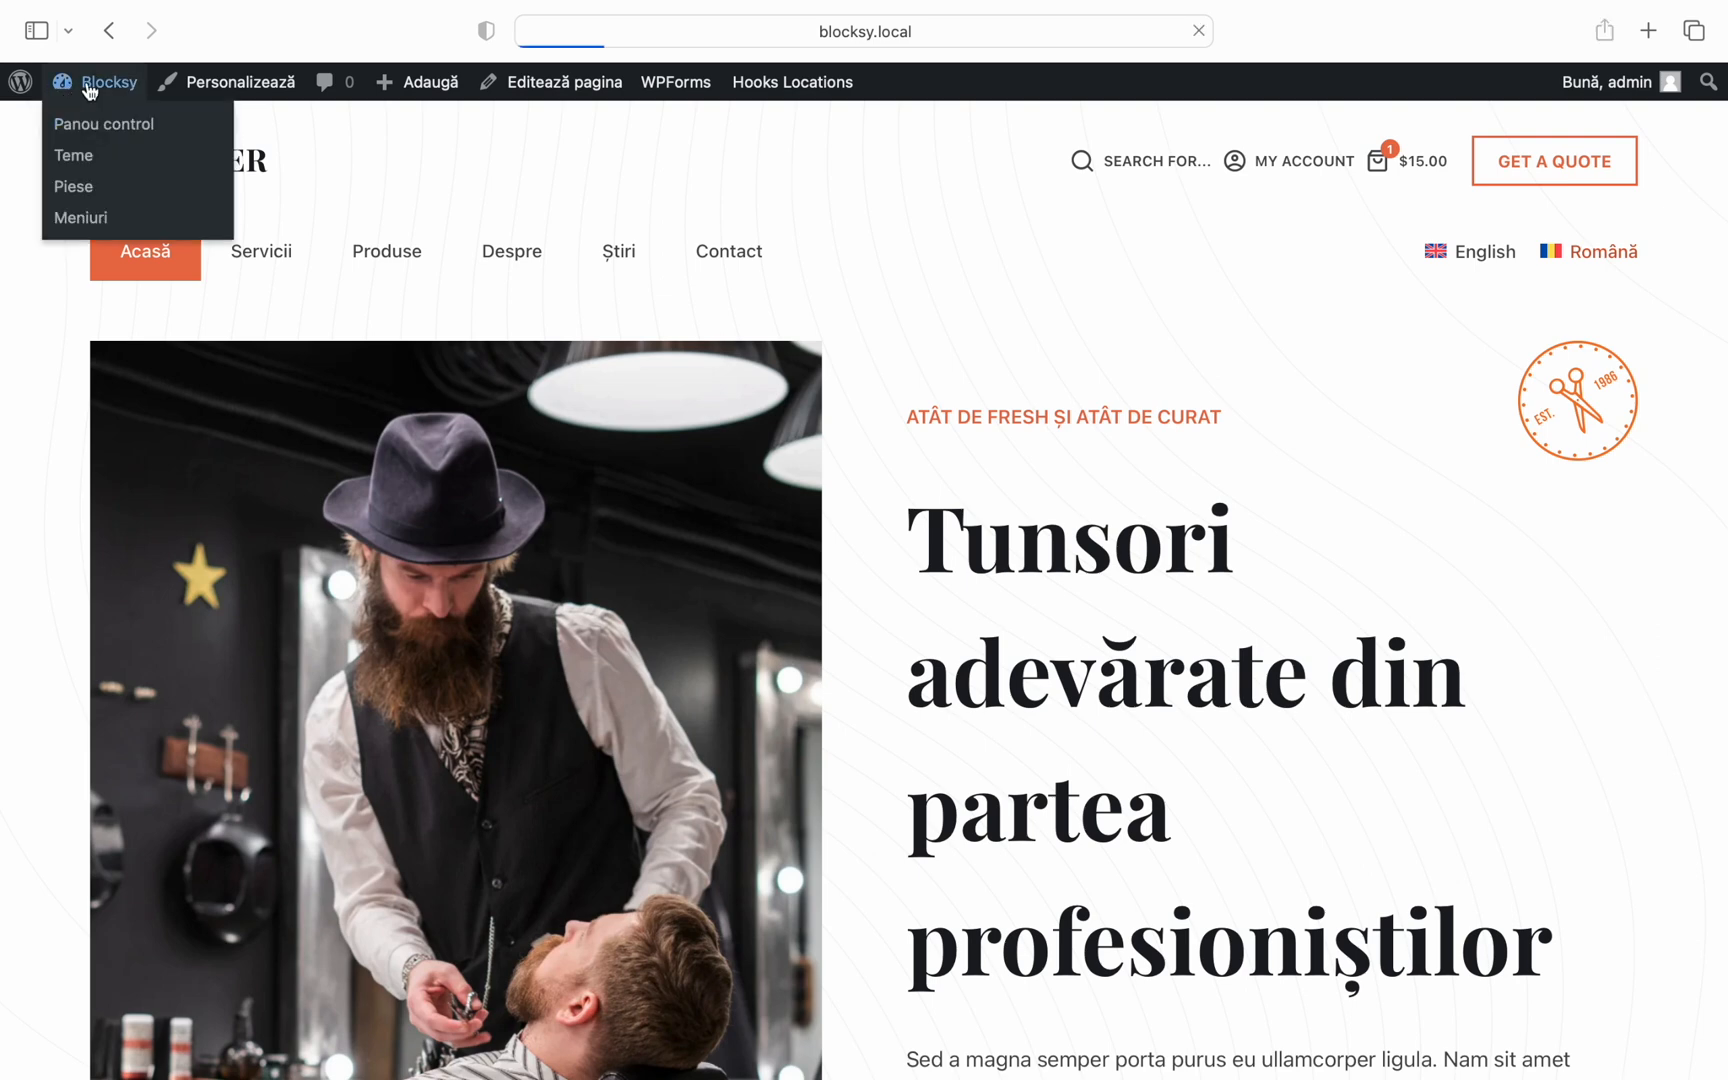
# Go to the dashboard and reach WPML's String Translation page.
pyautogui.click(102, 122)
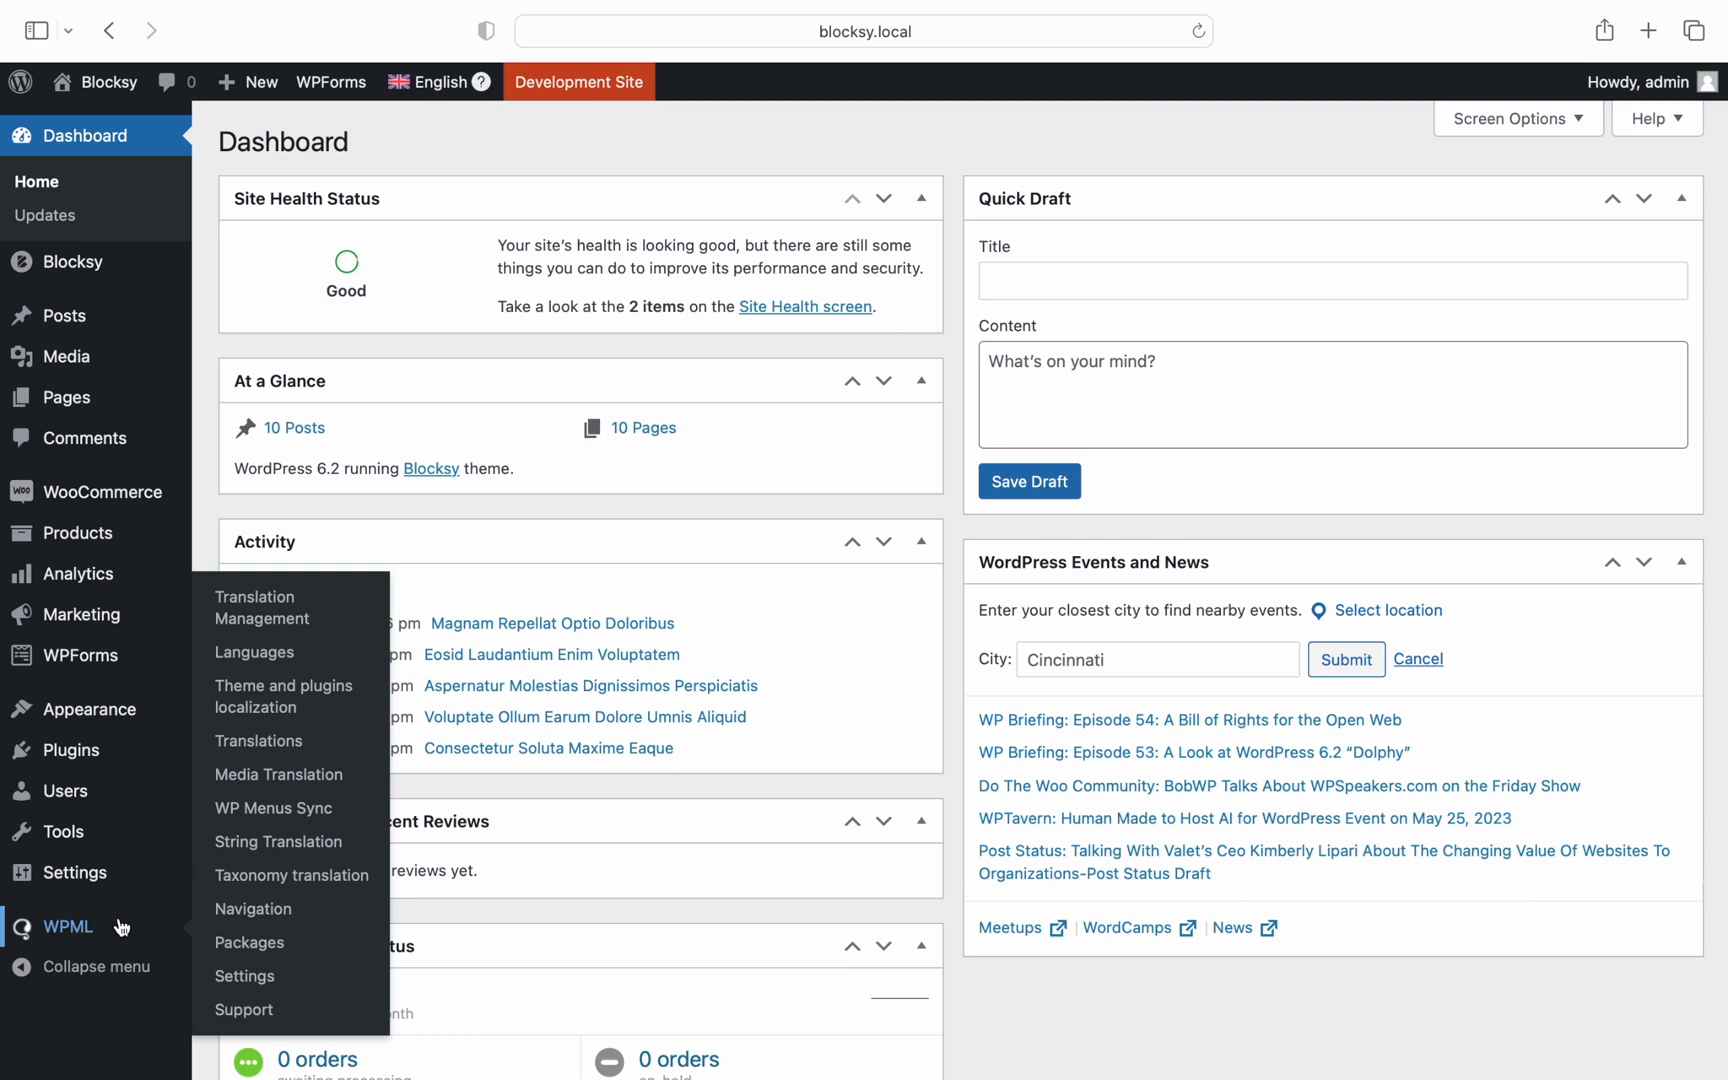
pyautogui.moveTo(234, 893)
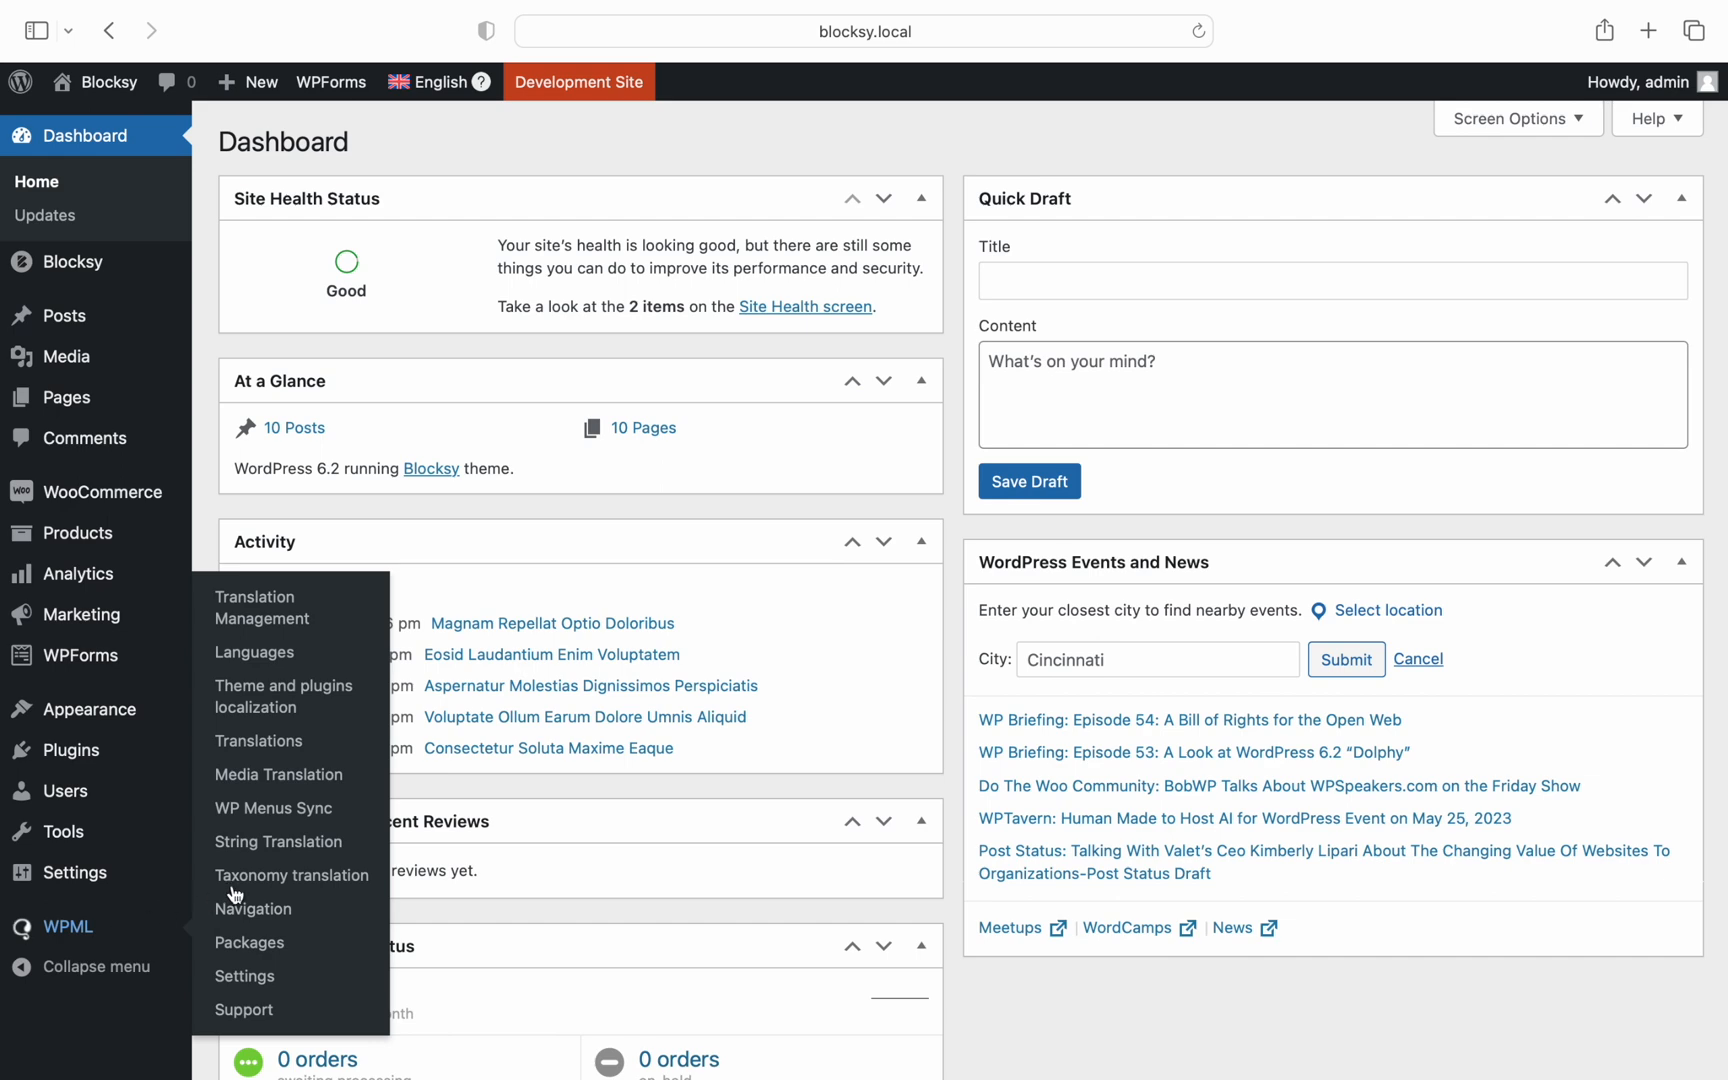
pyautogui.click(278, 841)
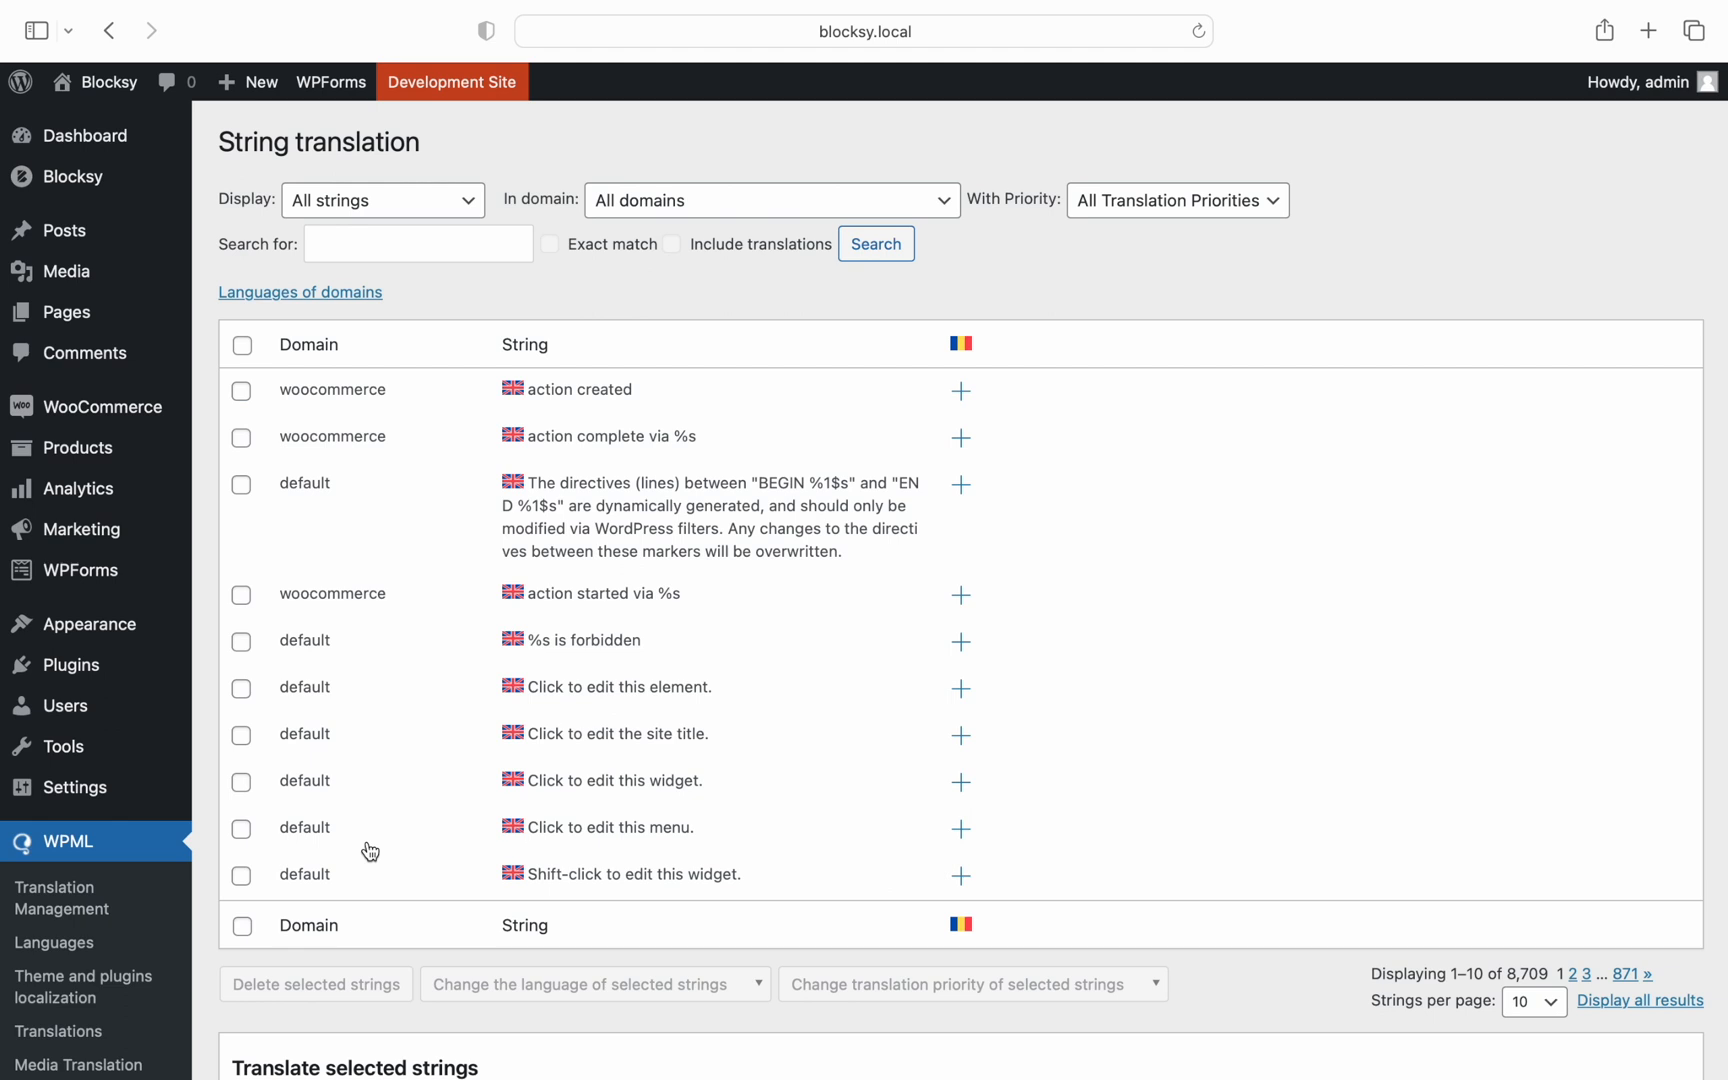
pyautogui.moveTo(482, 397)
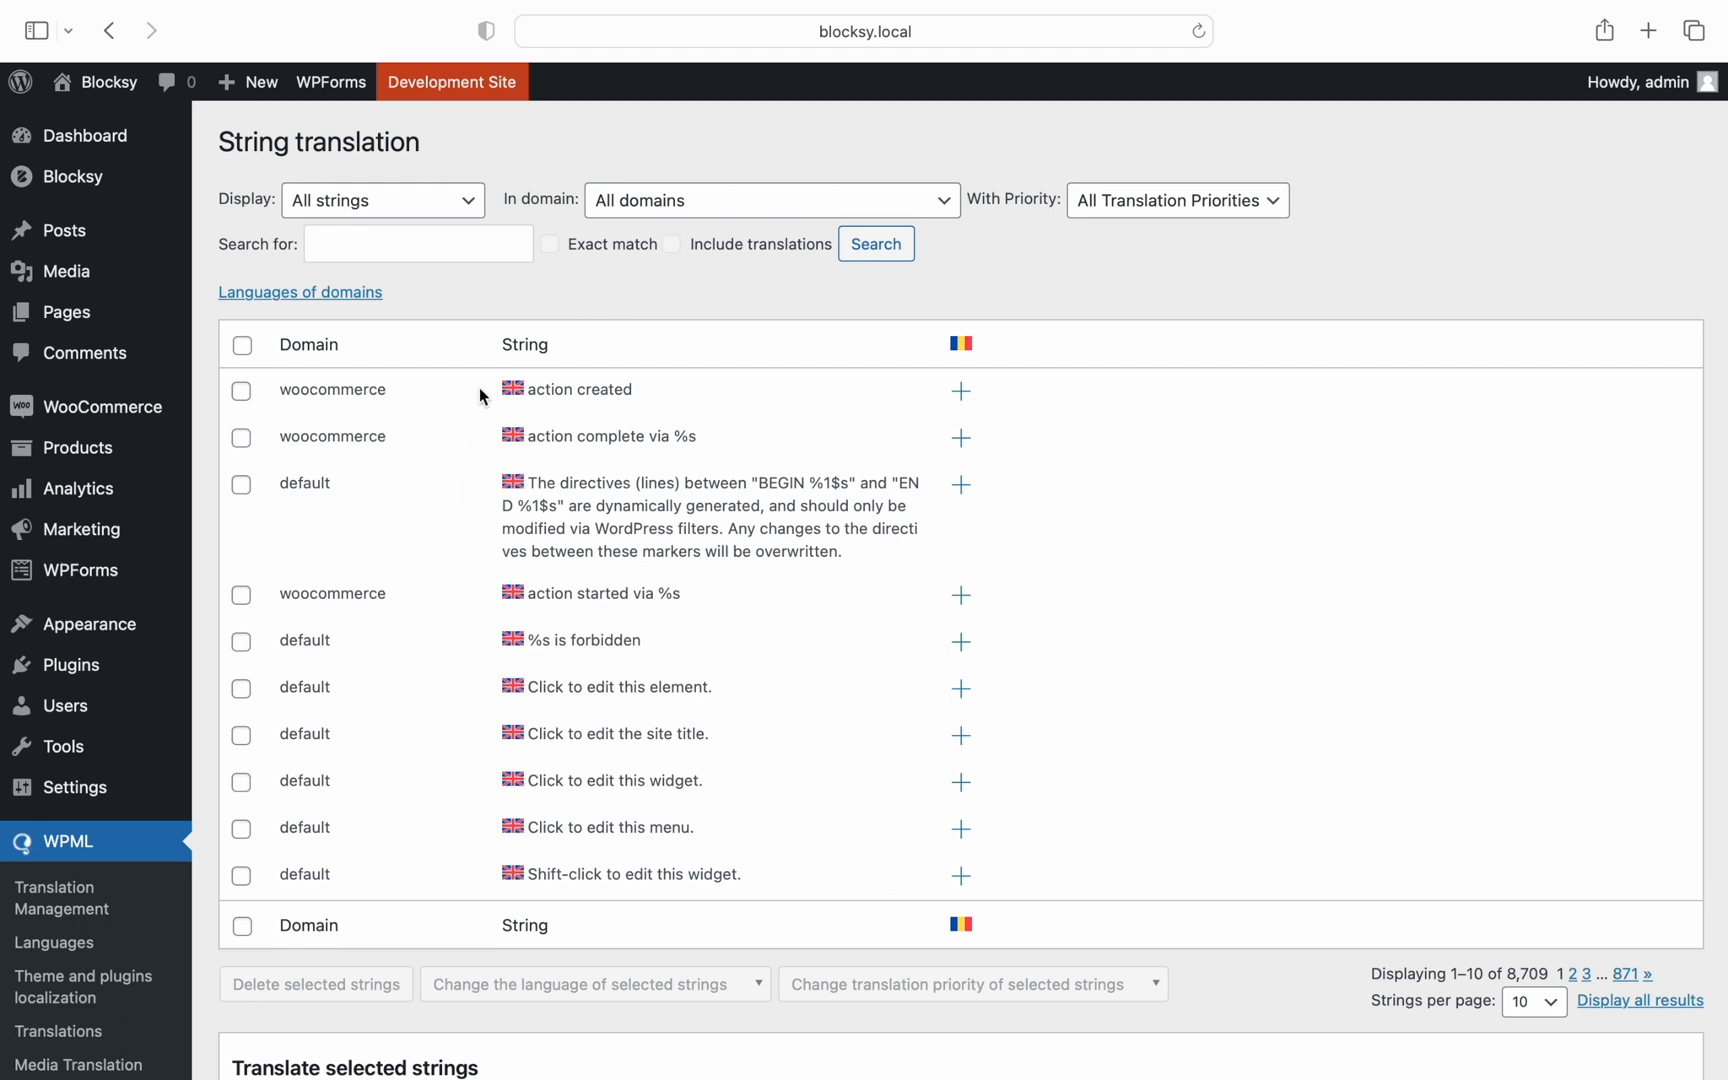
# Find the 'Search for...' string and translate it to Romanian as 'Căutare după...'.
pyautogui.write('search for')
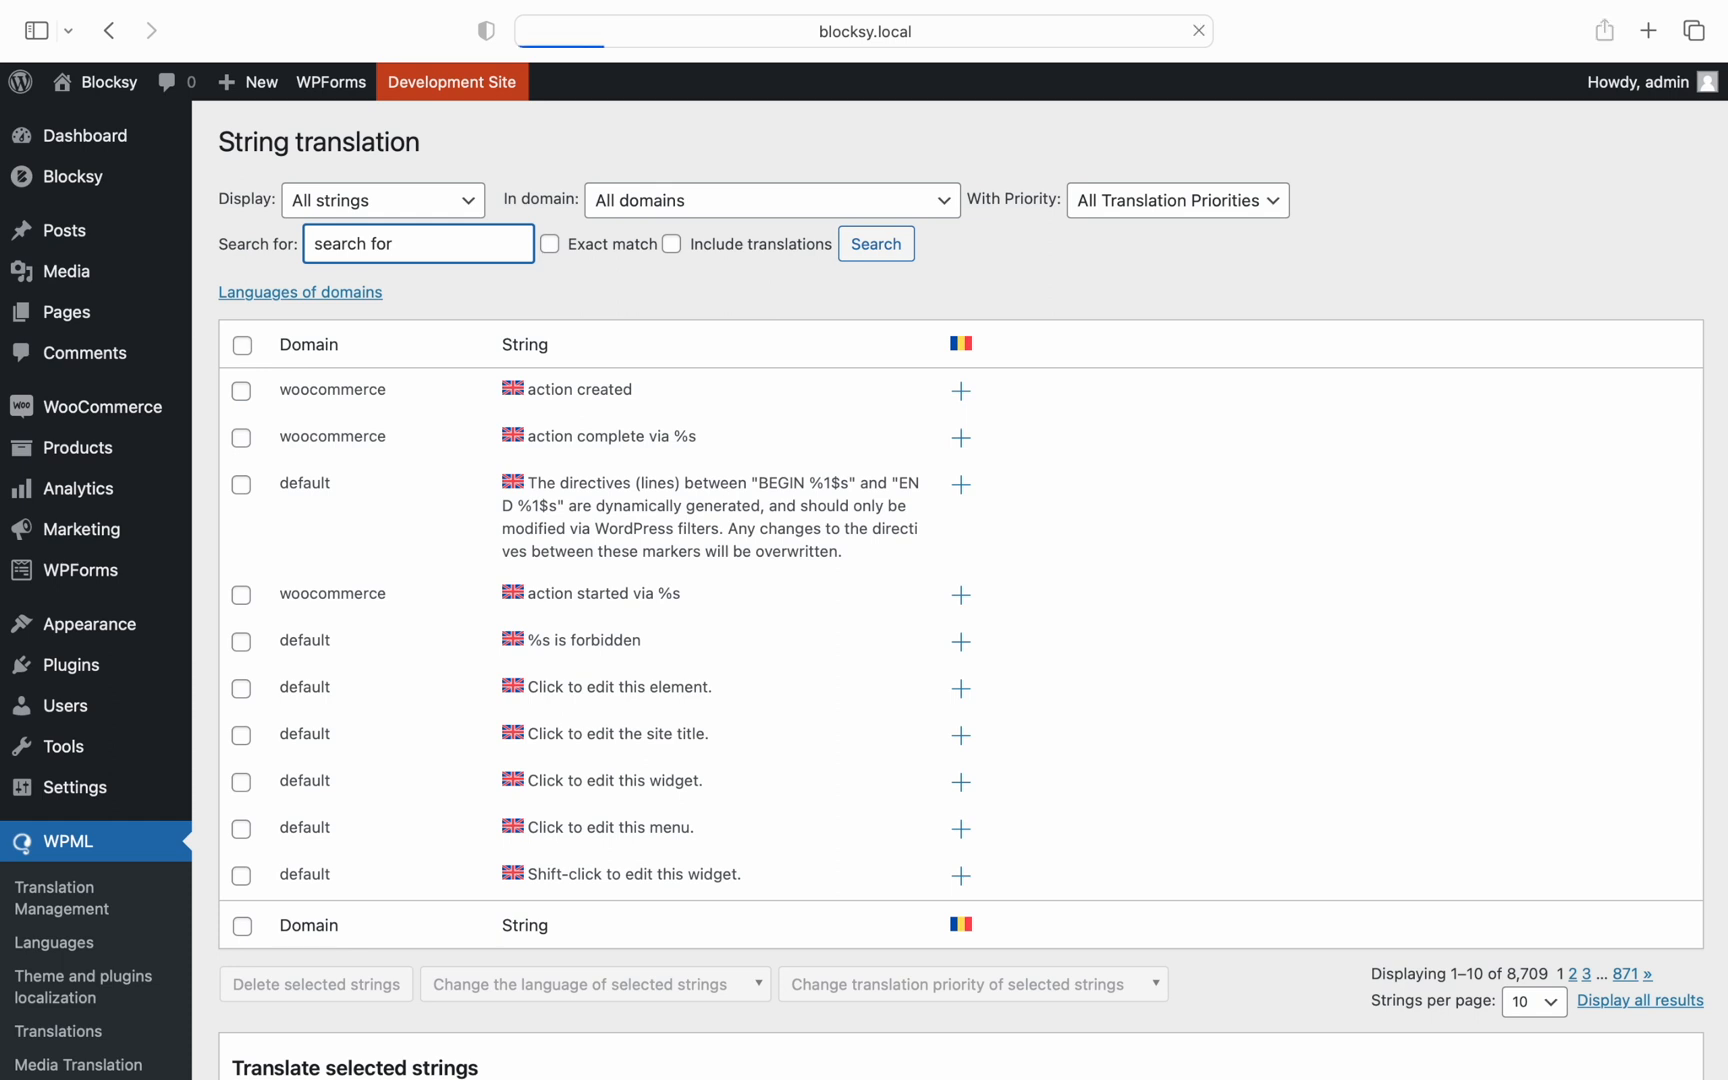
pyautogui.click(875, 244)
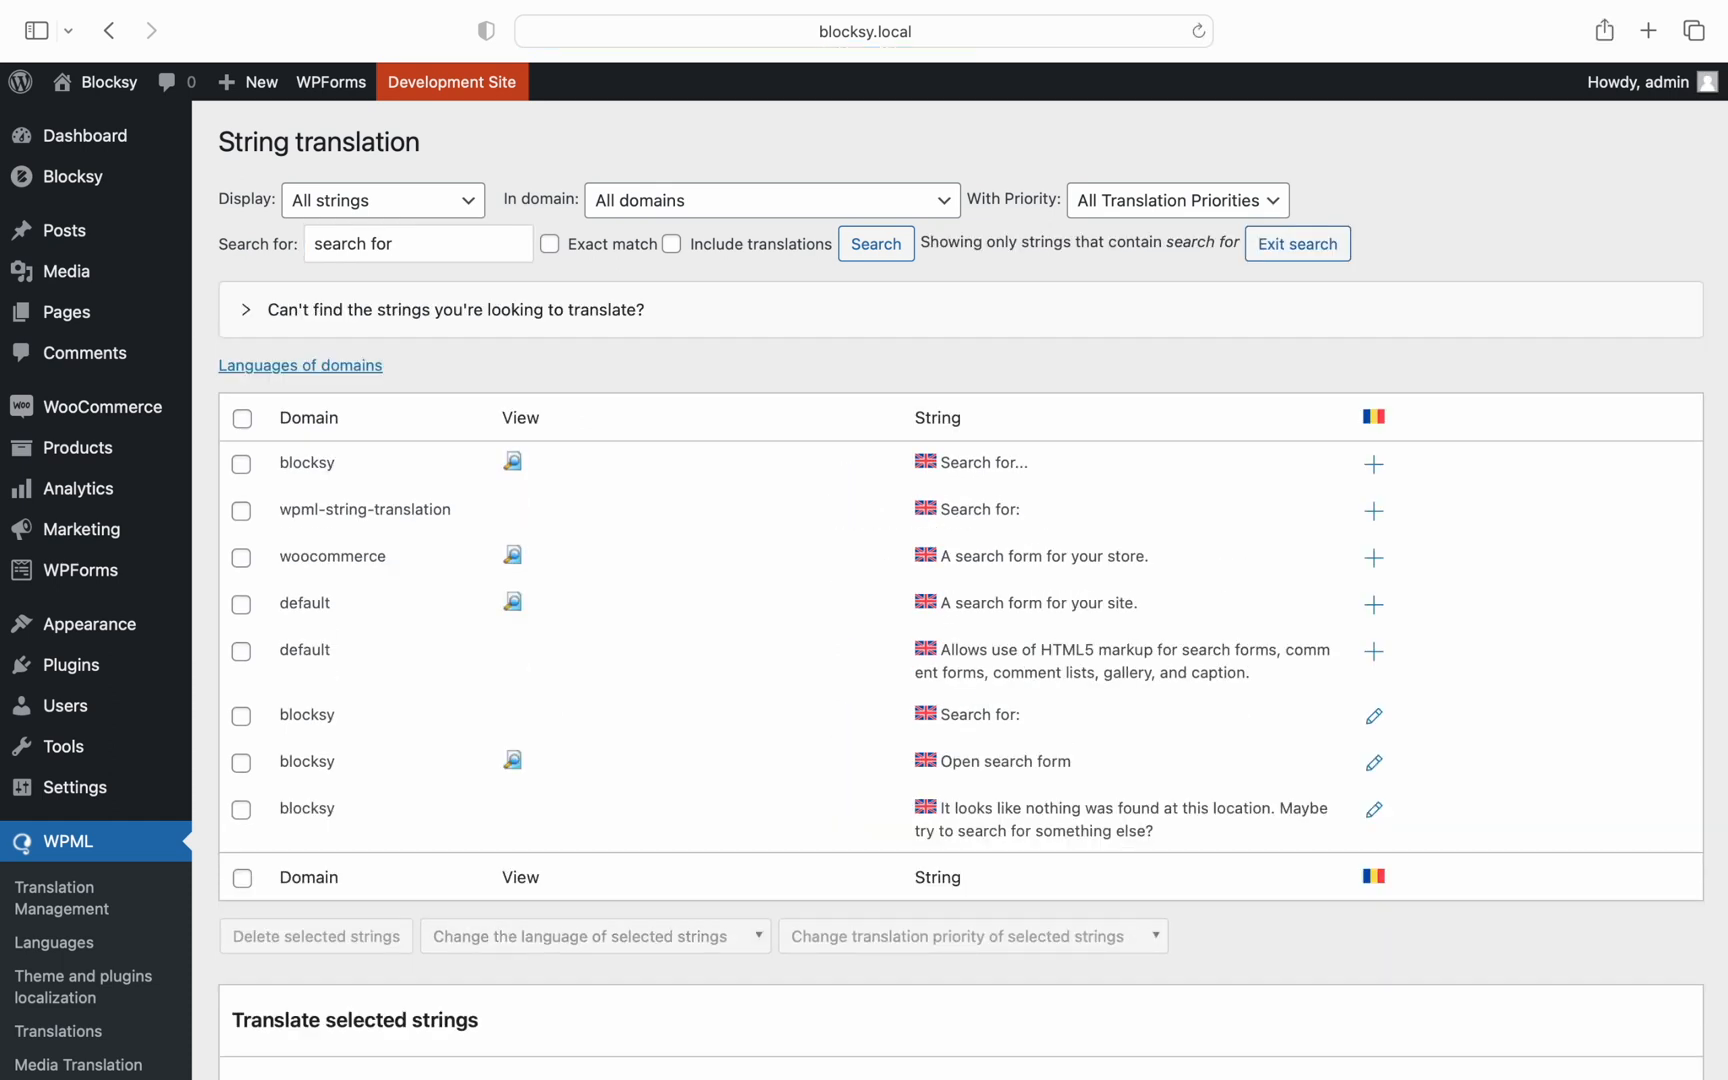
pyautogui.moveTo(464, 261)
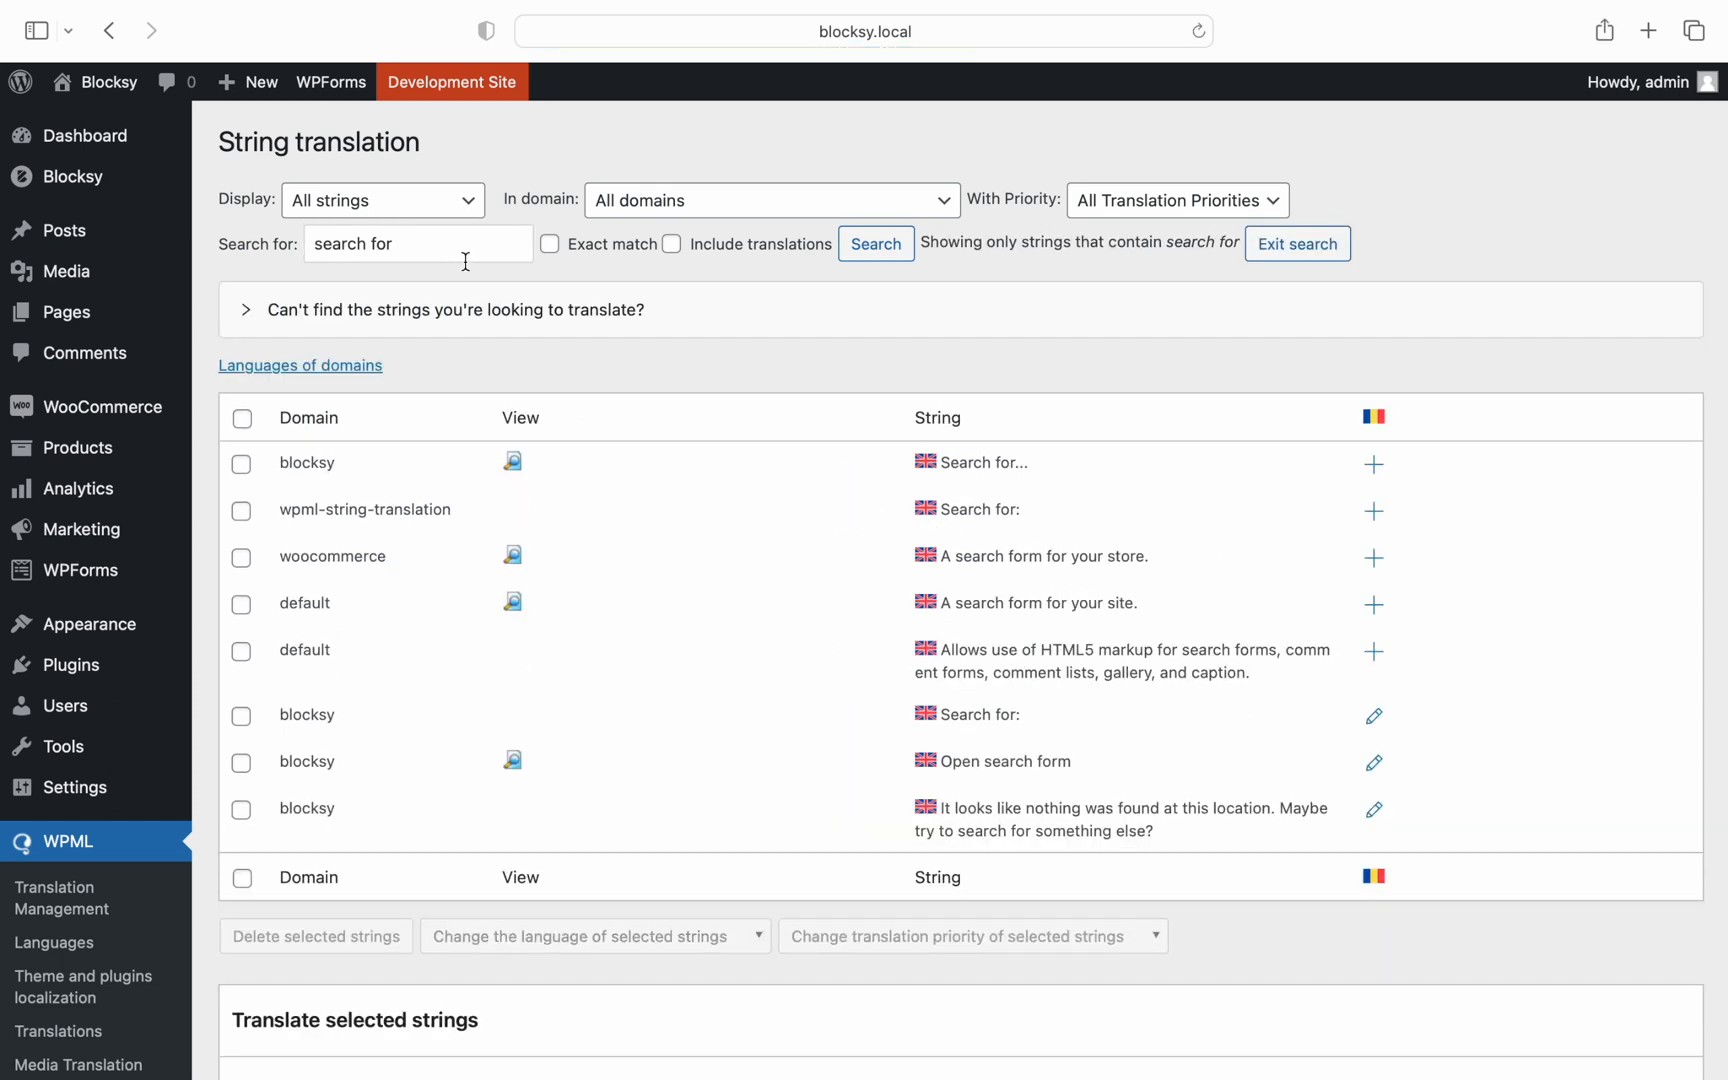
pyautogui.moveTo(1373, 464)
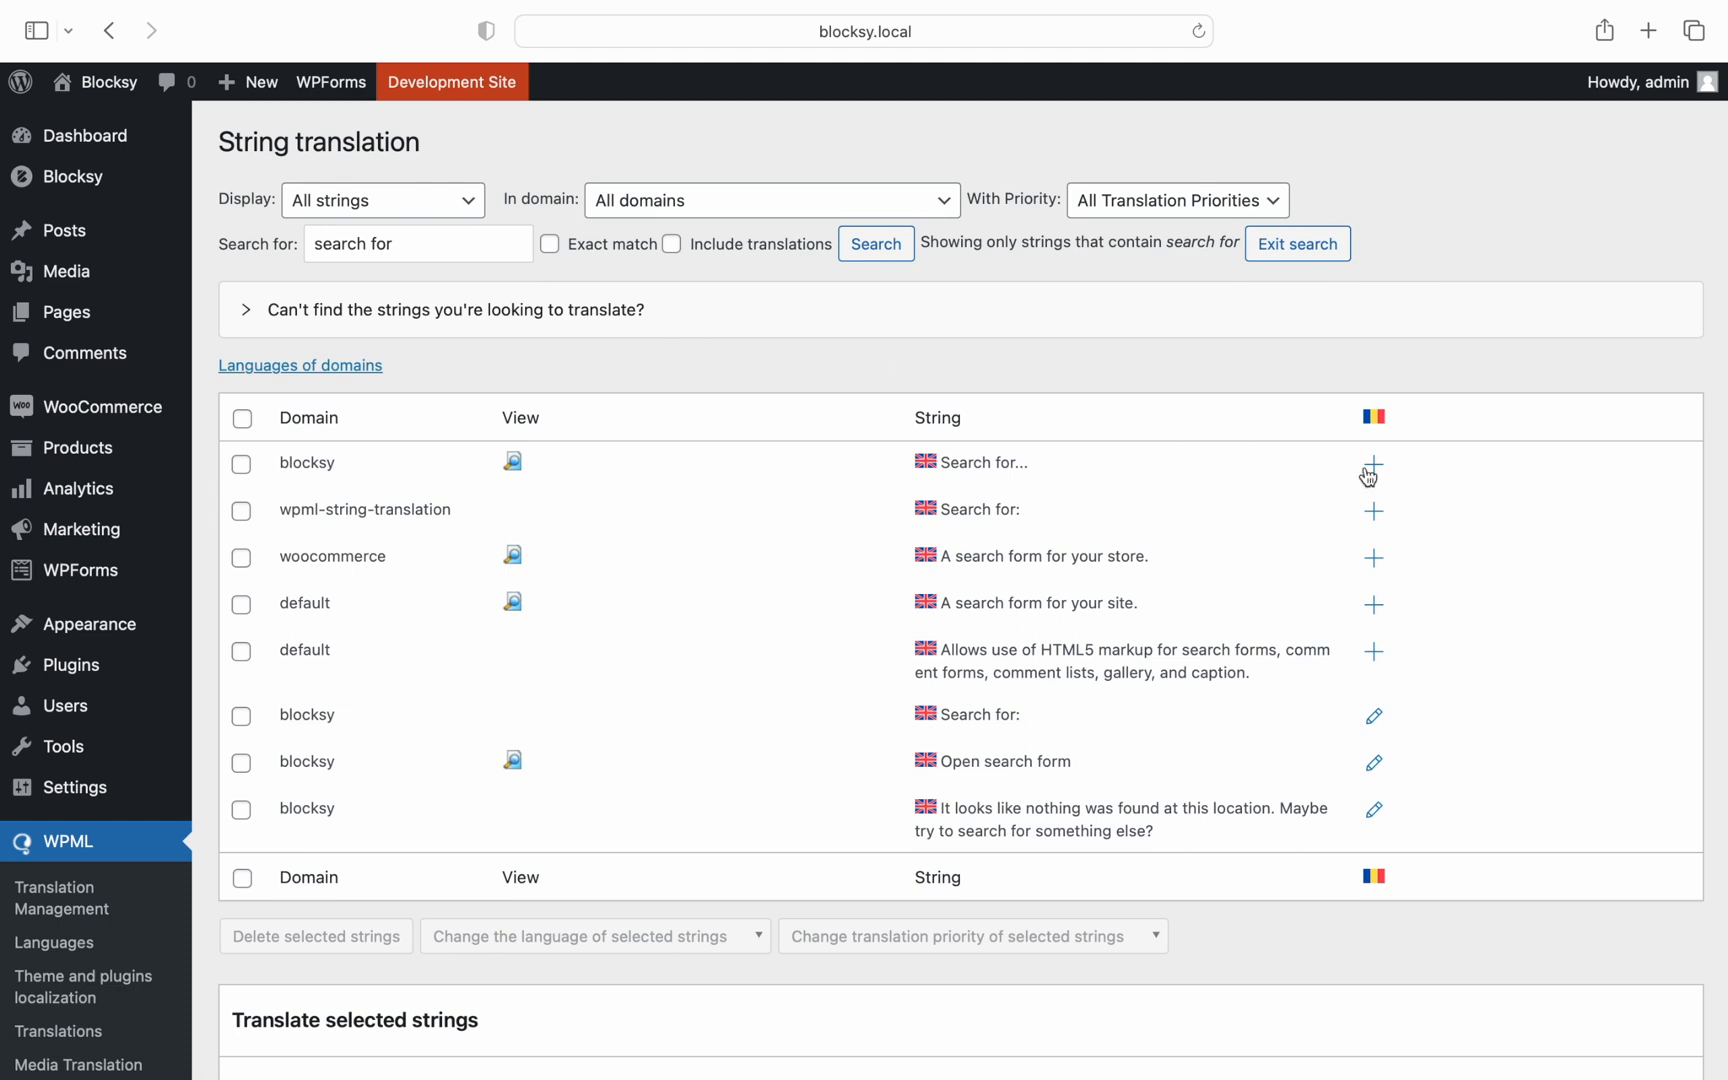
pyautogui.click(1373, 464)
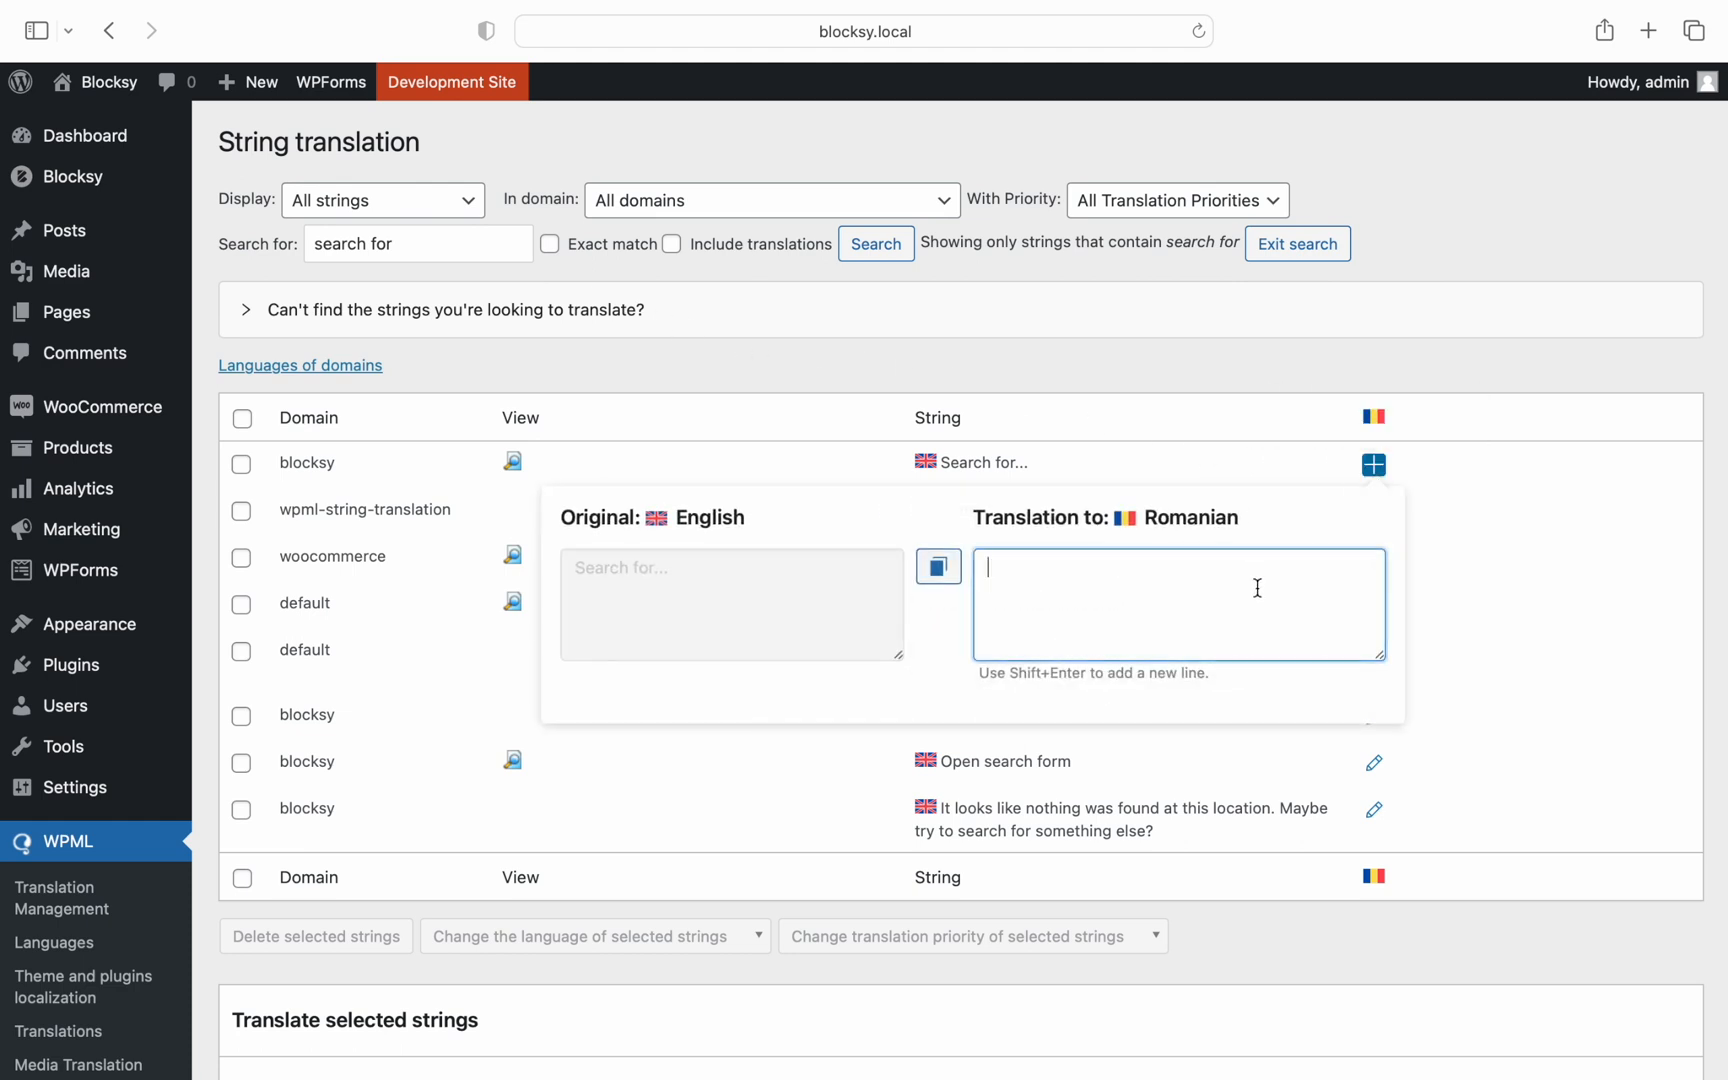
pyautogui.write('Căutare după...')
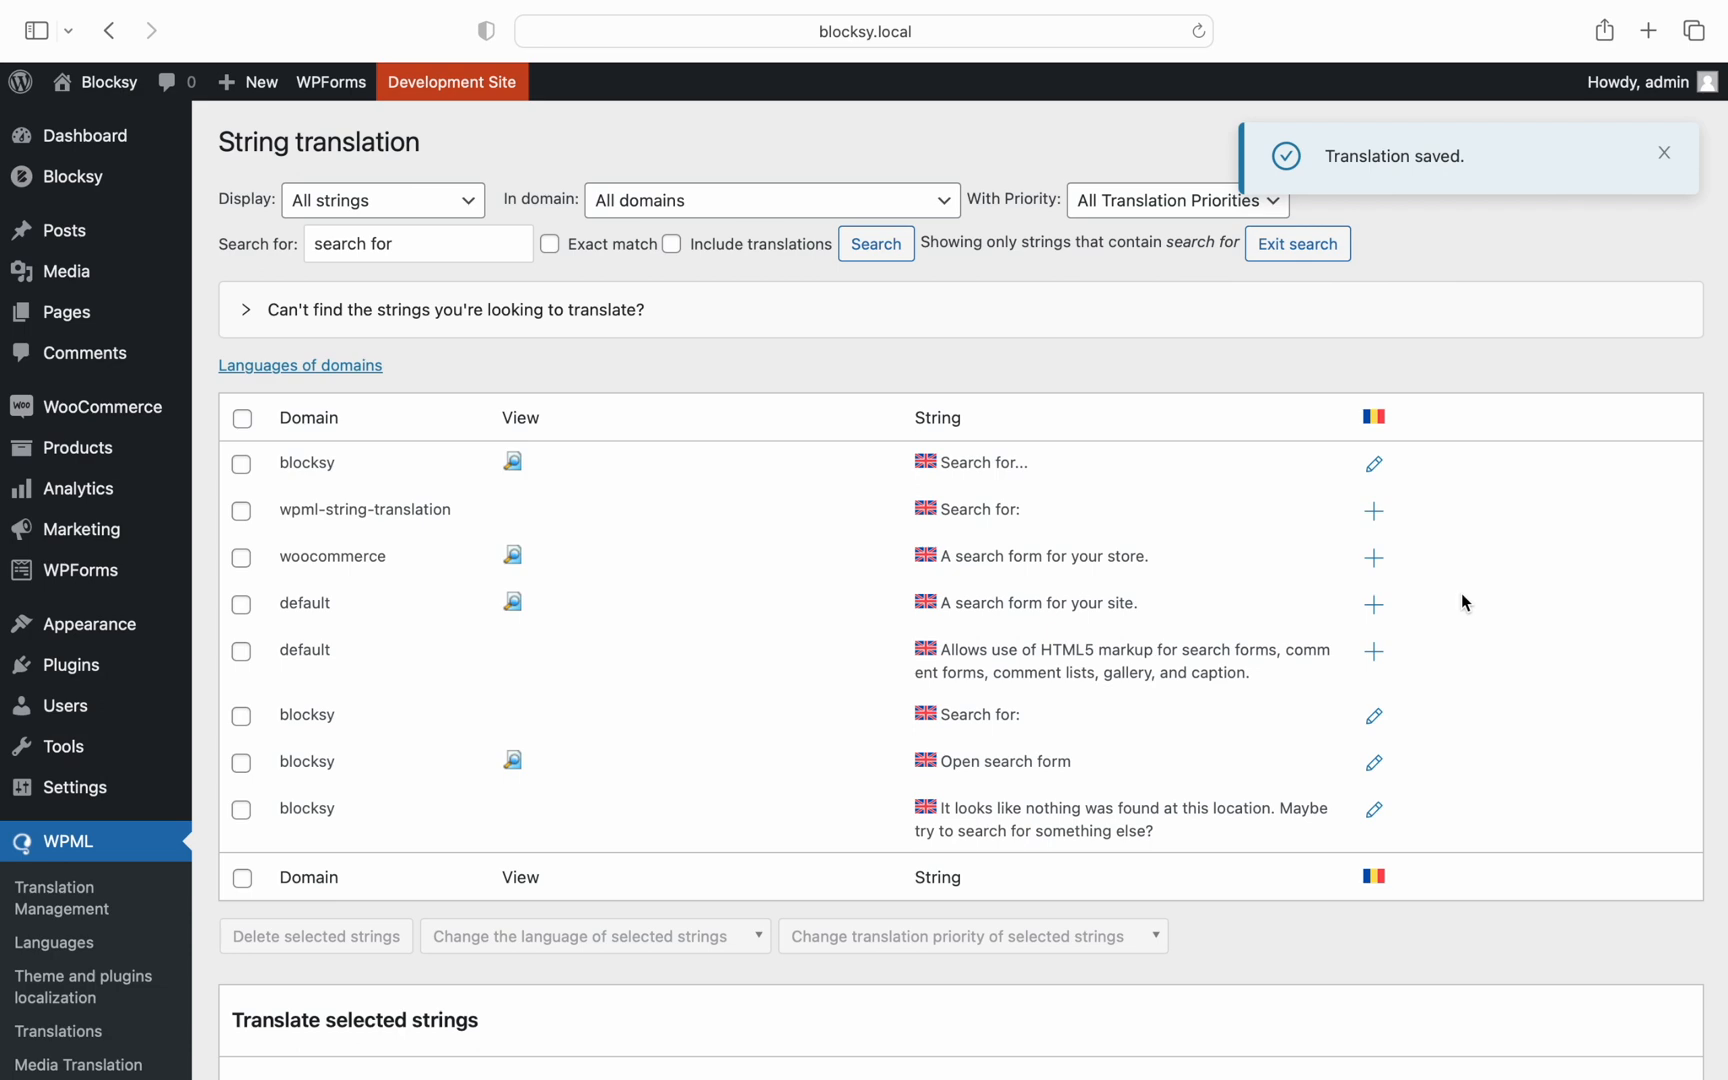
pyautogui.scroll(-3)
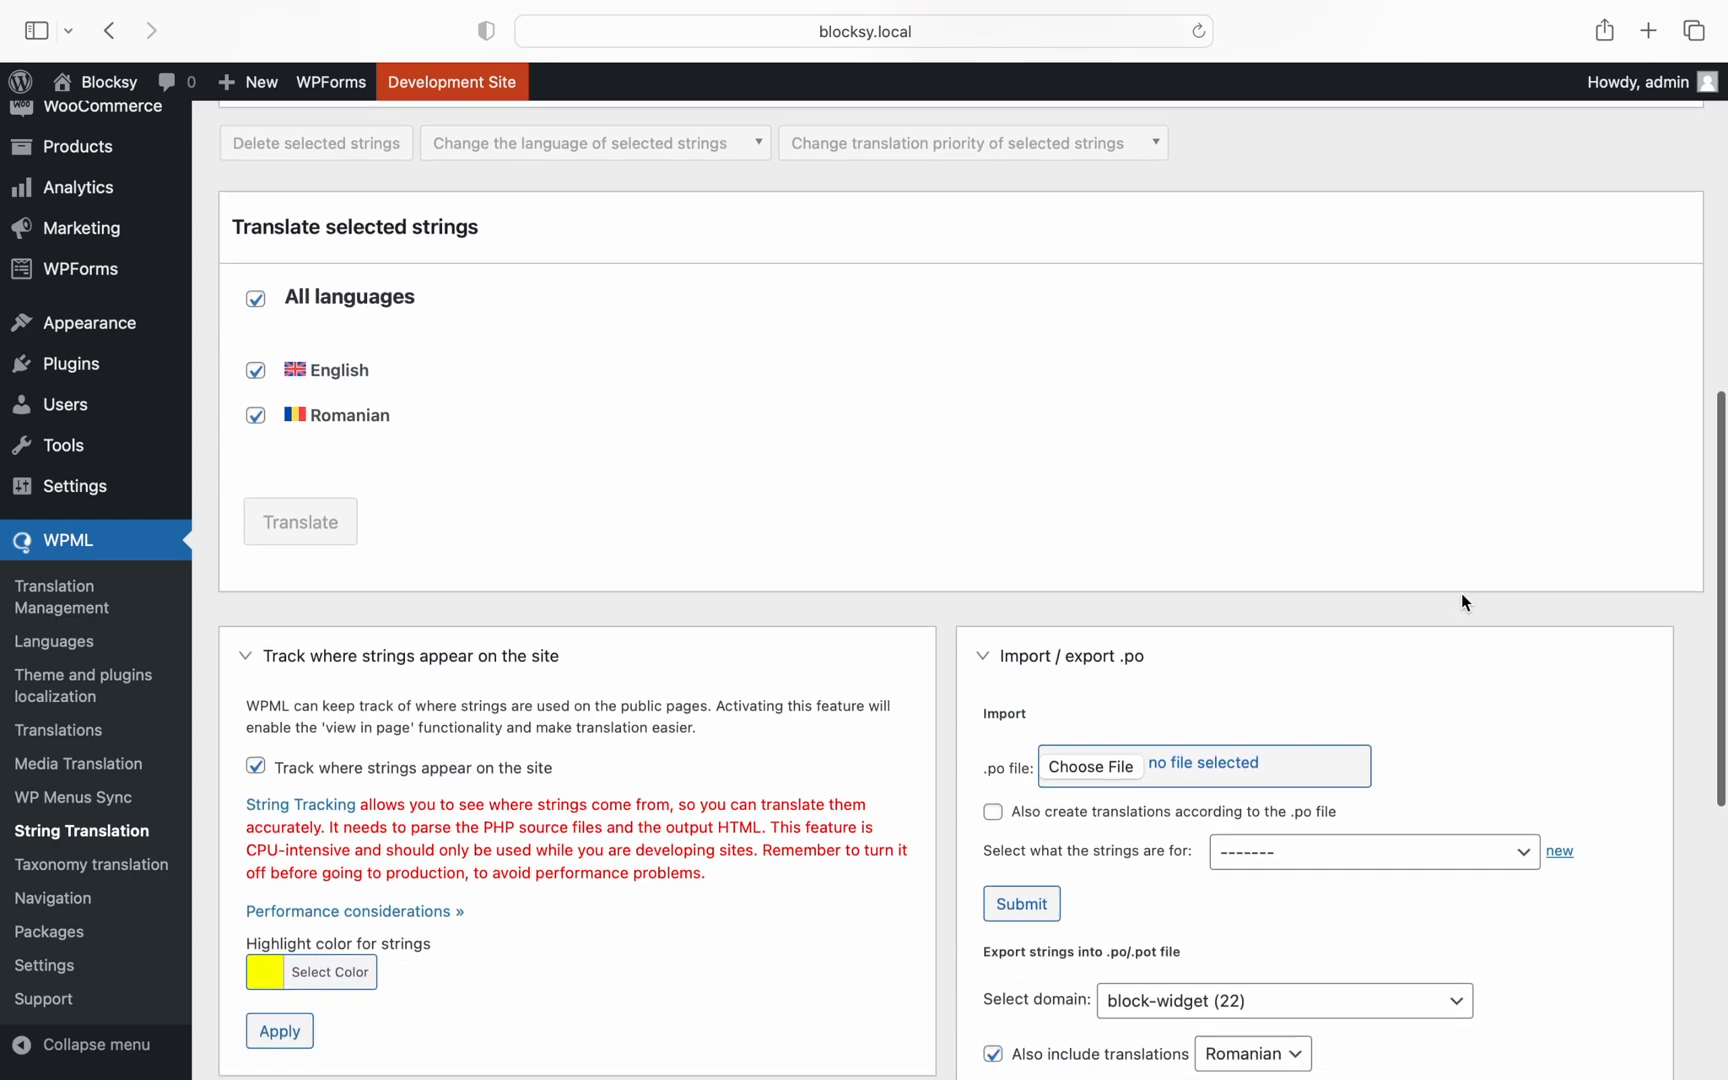
pyautogui.scroll(-3)
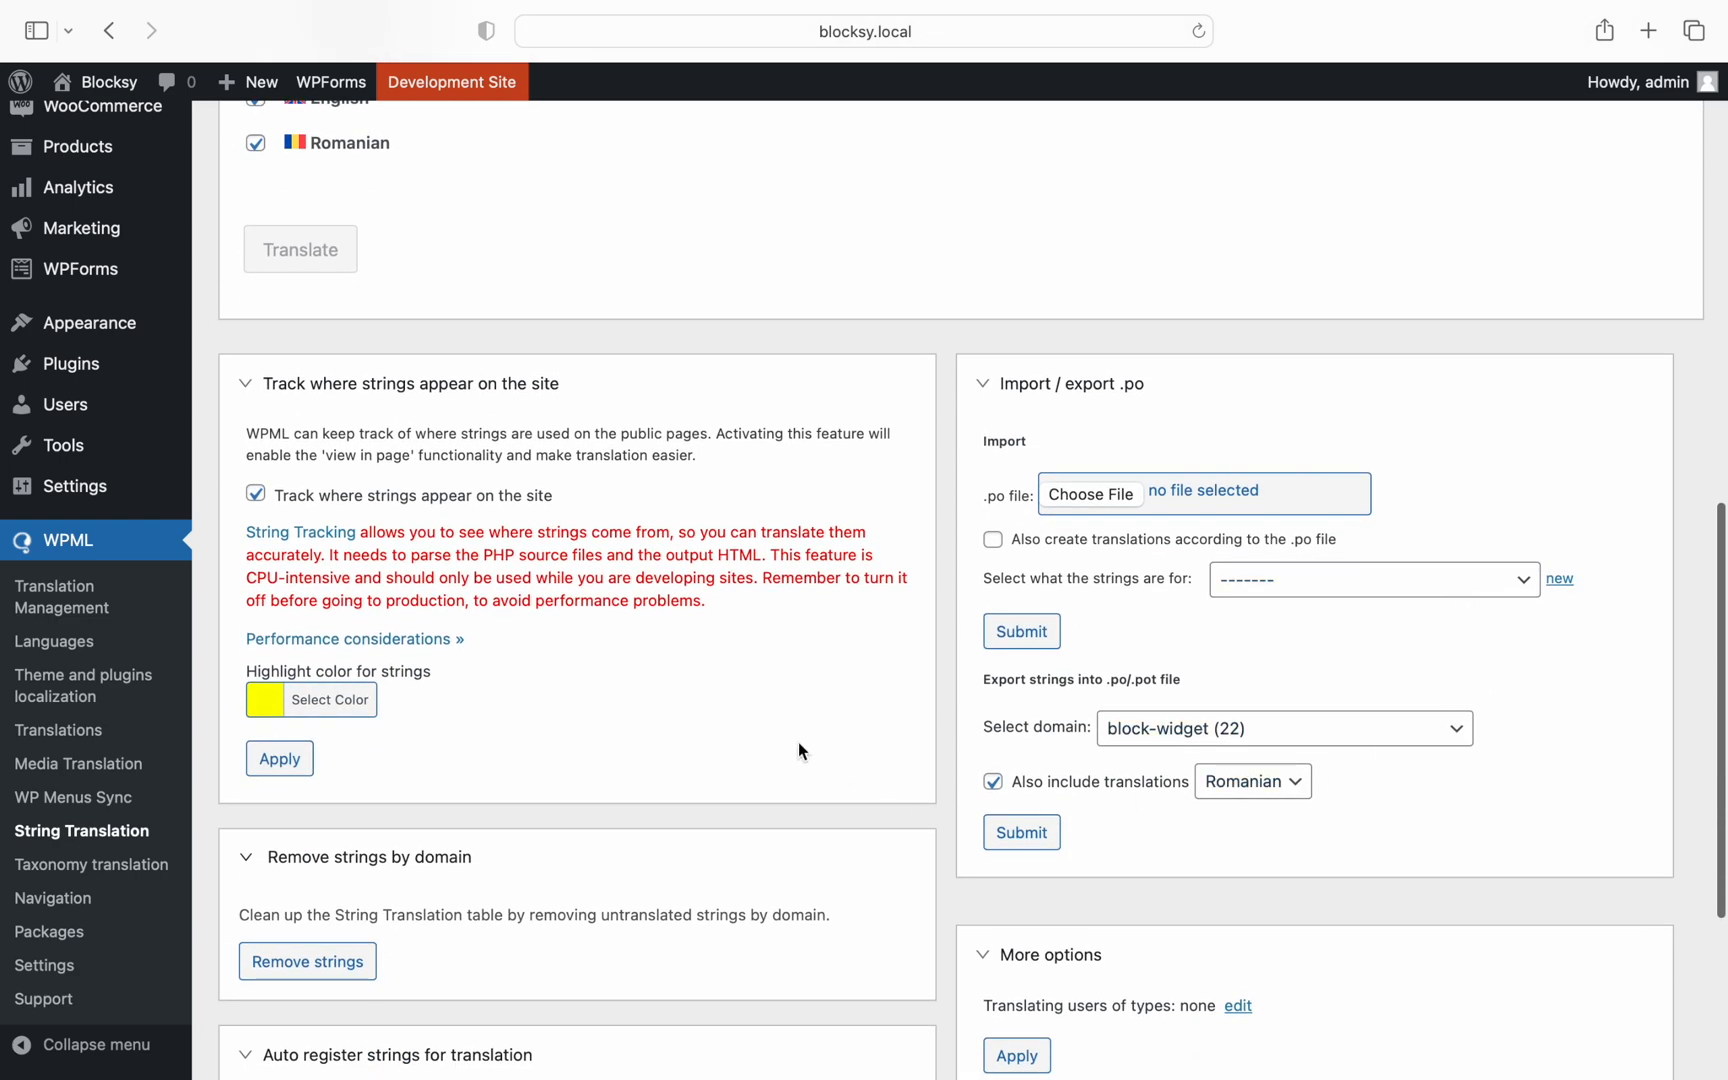
pyautogui.scroll(-3)
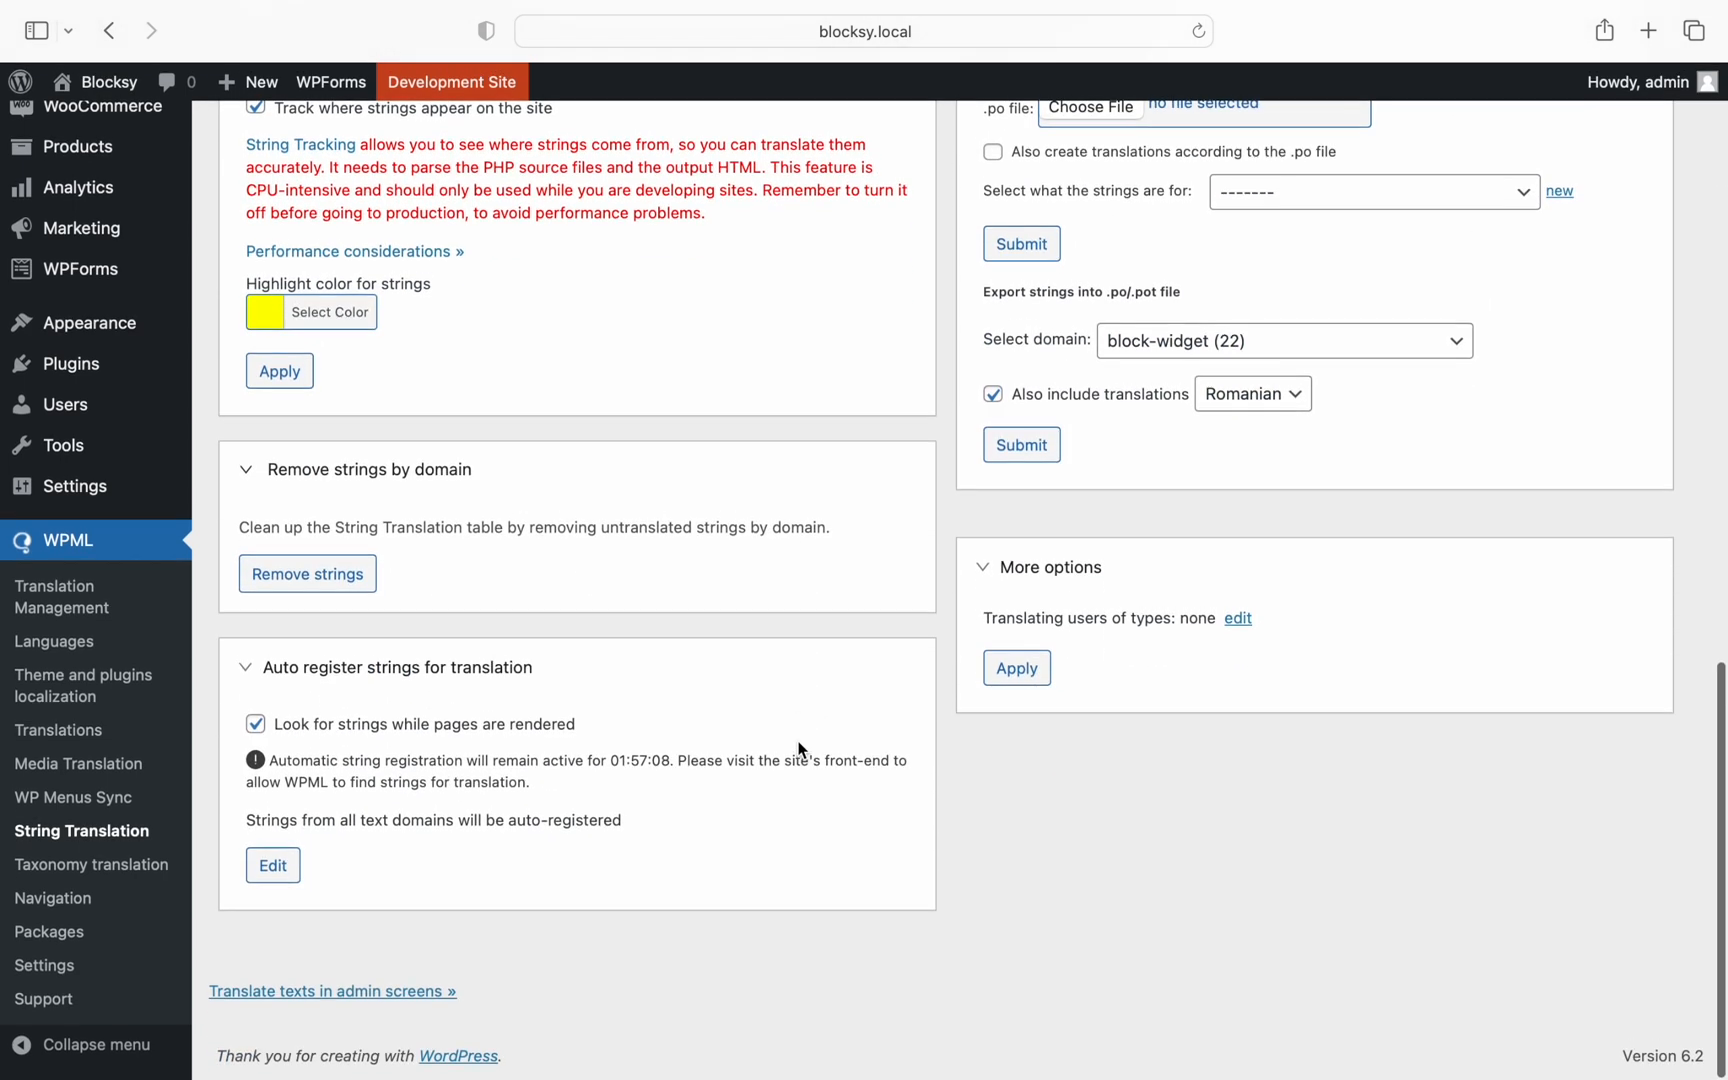
pyautogui.moveTo(676, 849)
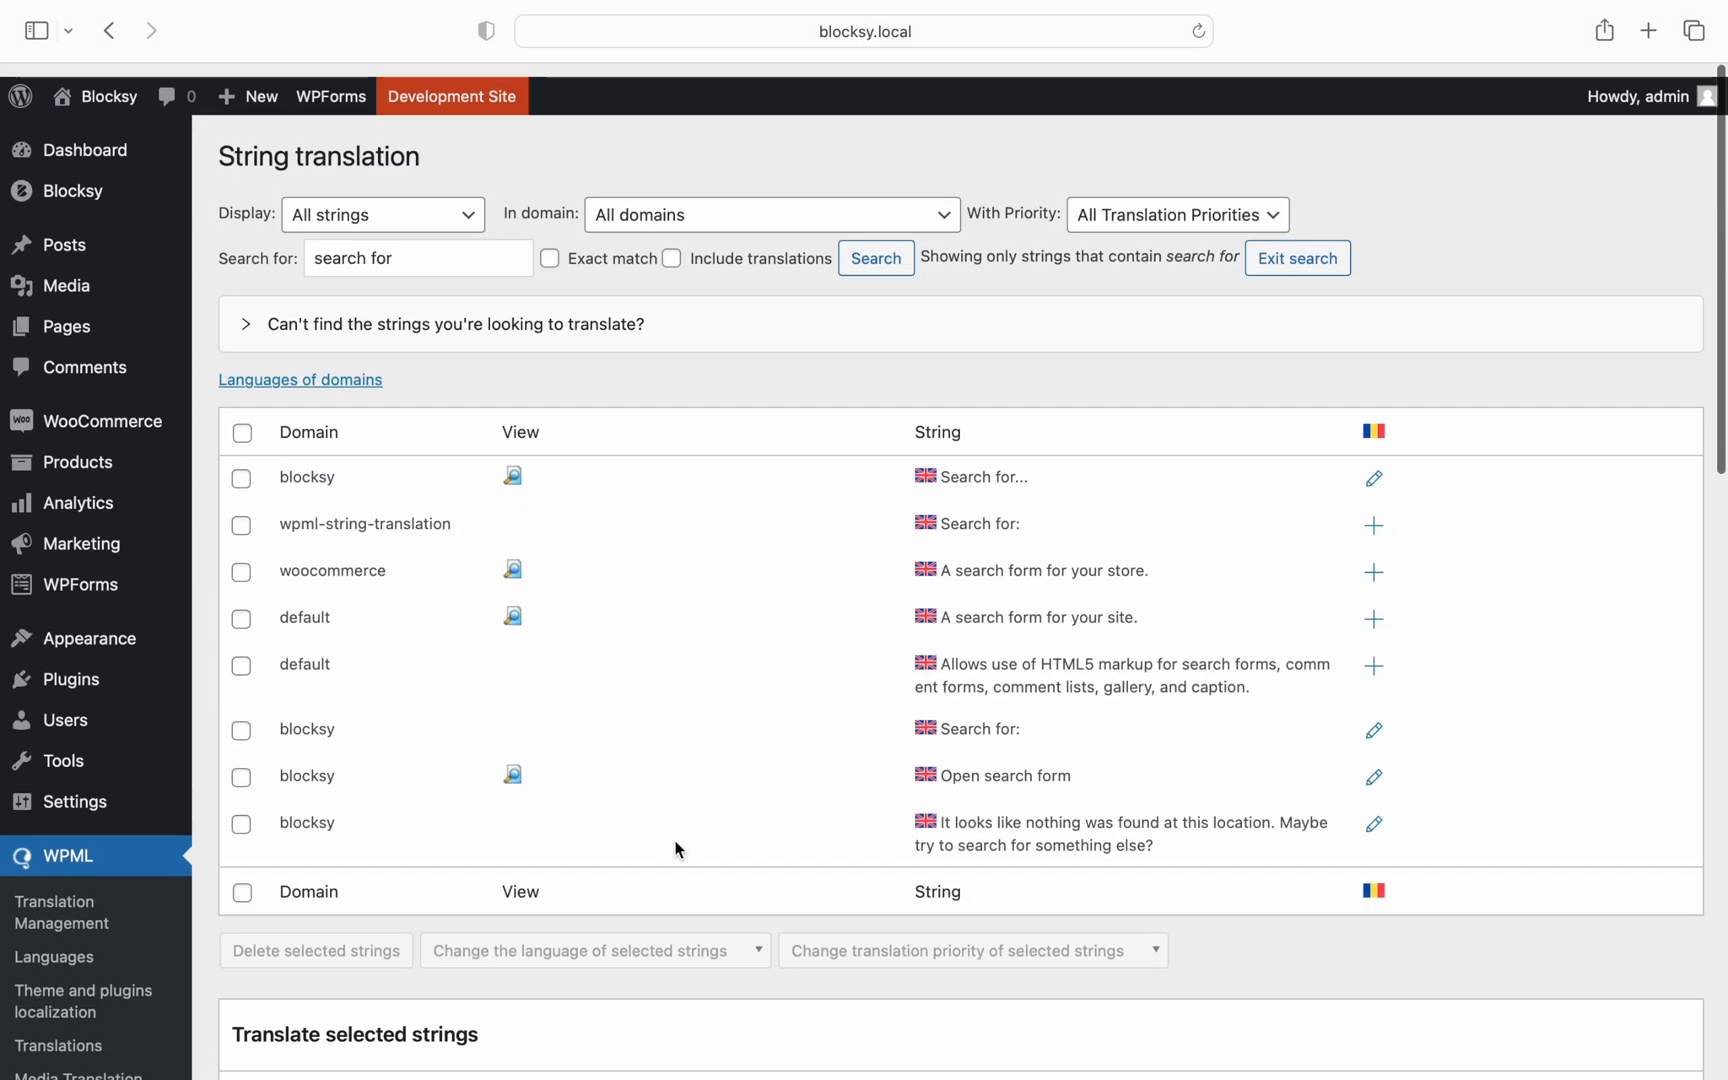
# Search the string list for 'my account' and then for 'get a quote'.
pyautogui.click(417, 244)
pyautogui.write('my account')
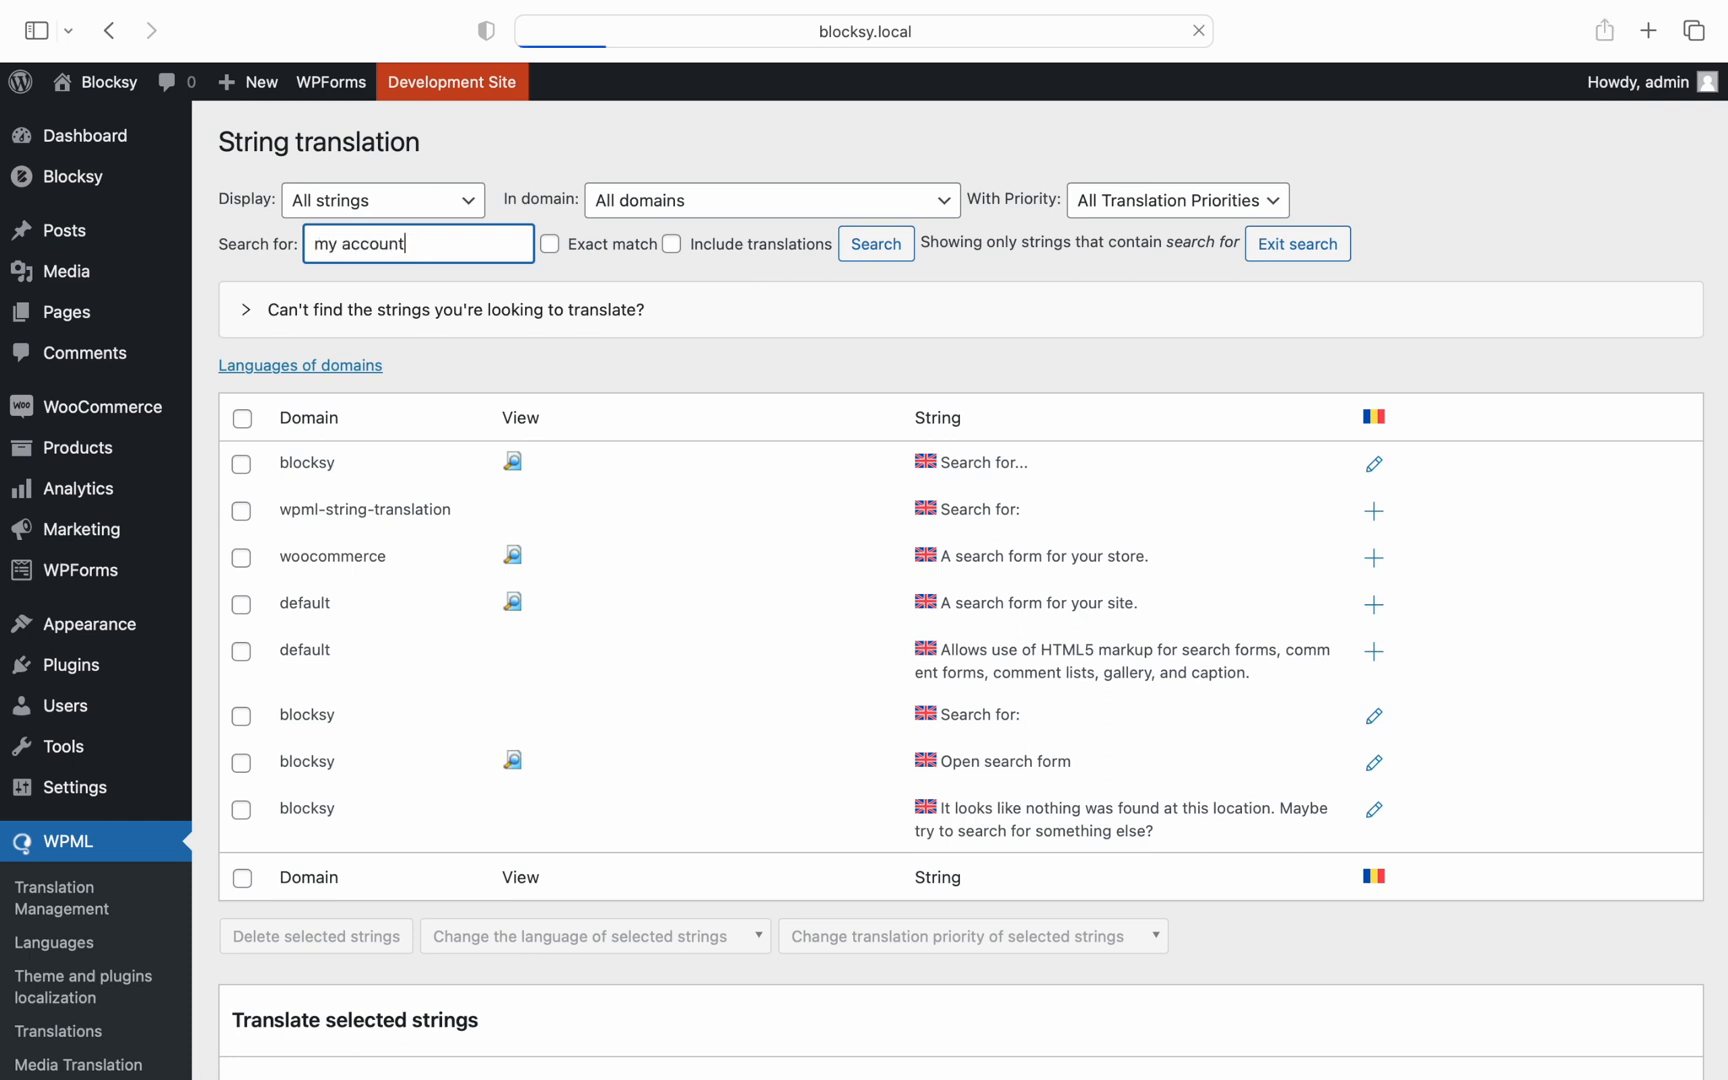
pyautogui.click(875, 244)
pyautogui.write('get a quote')
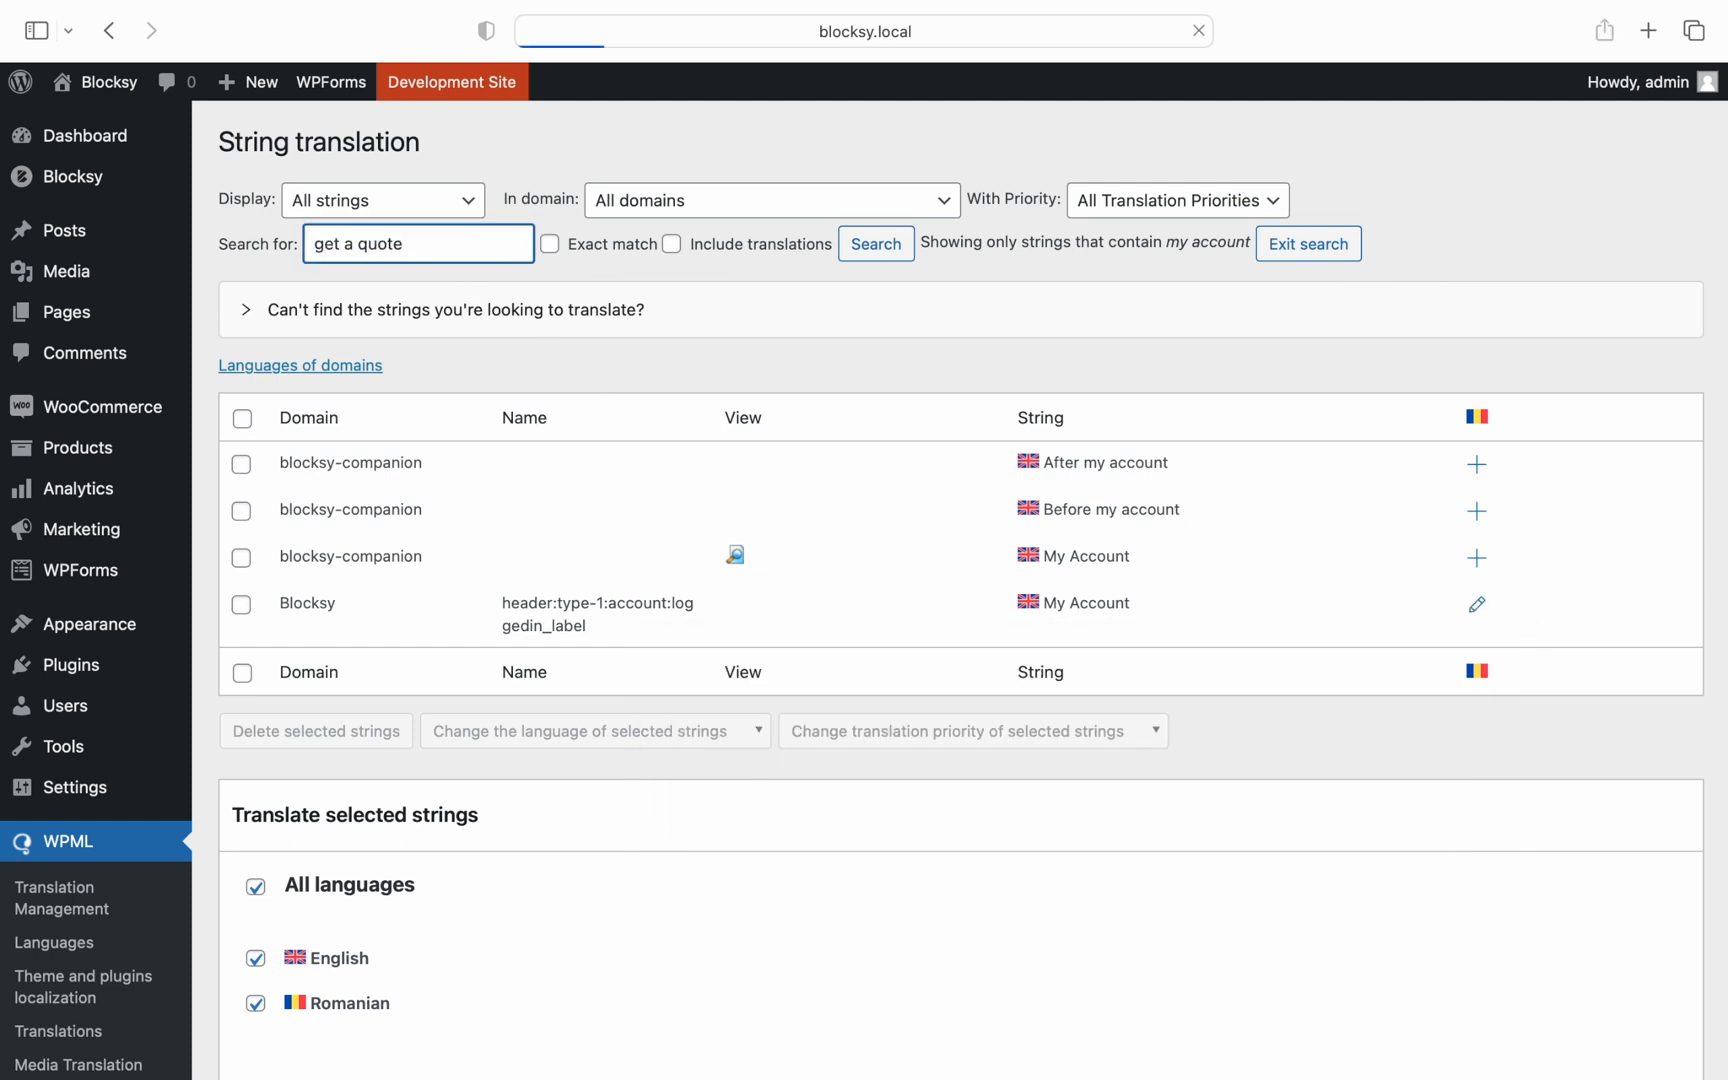
pyautogui.click(875, 244)
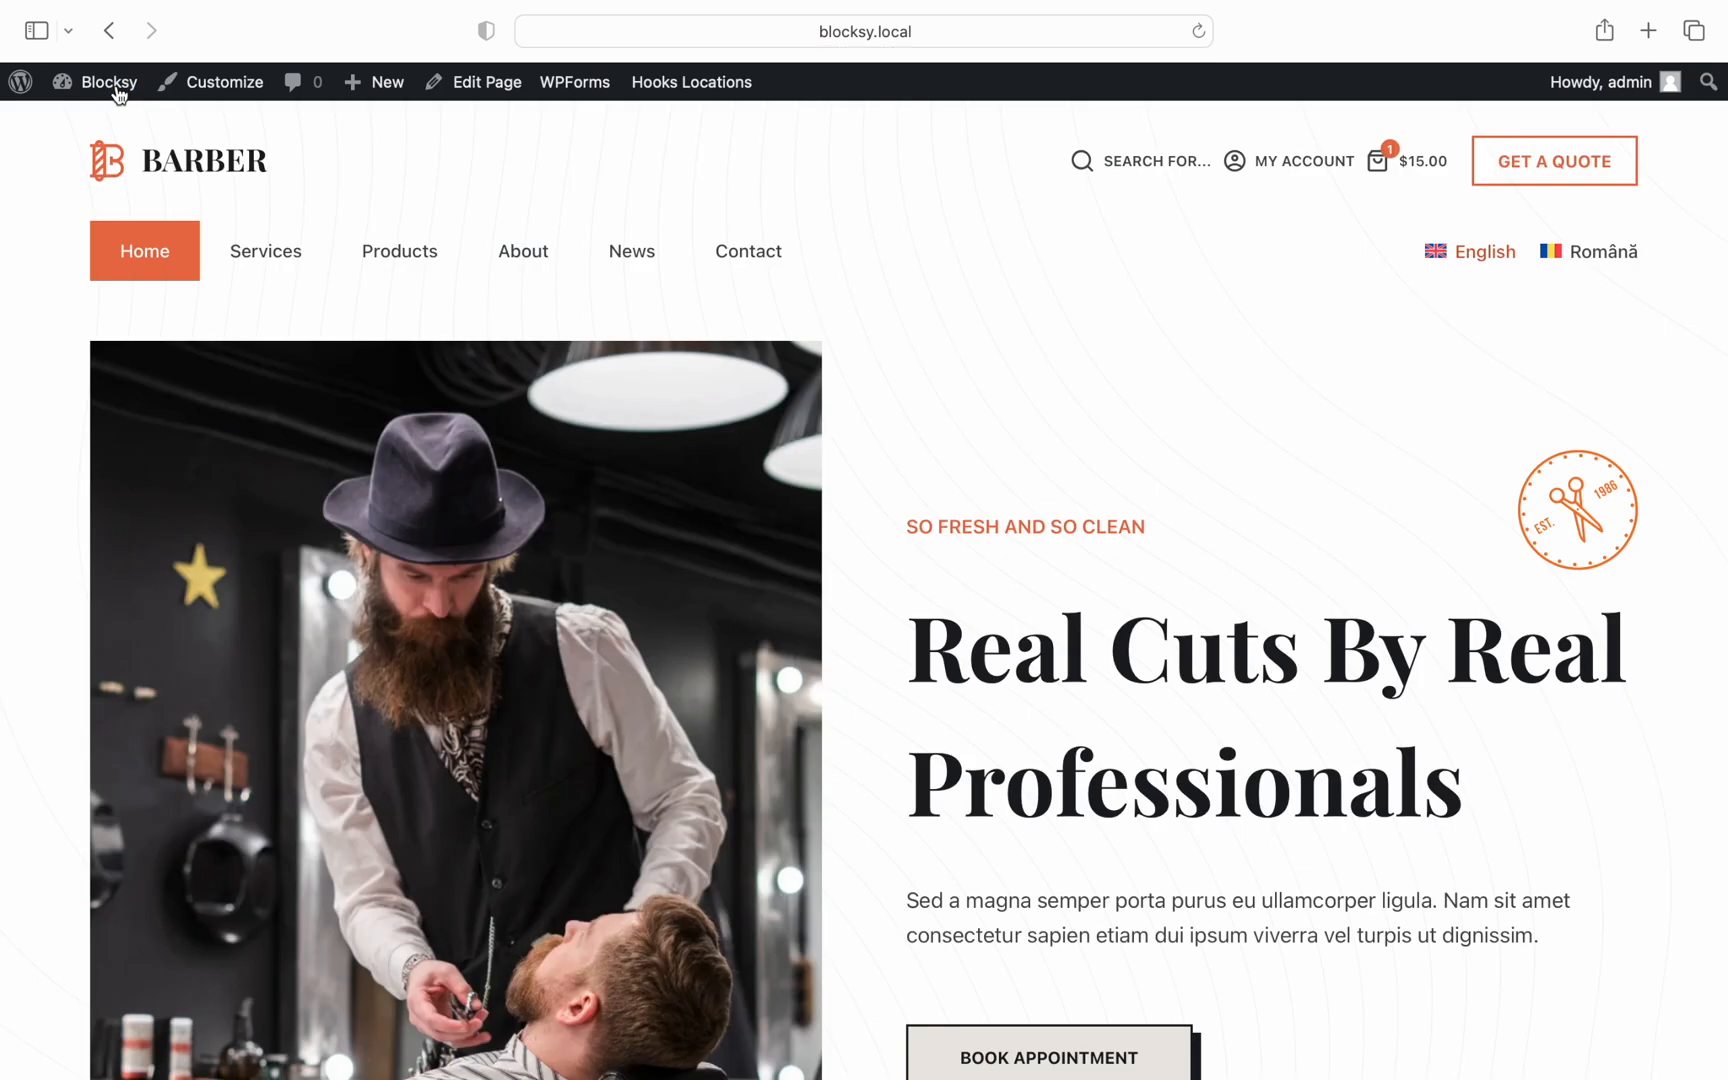
pyautogui.moveTo(529, 337)
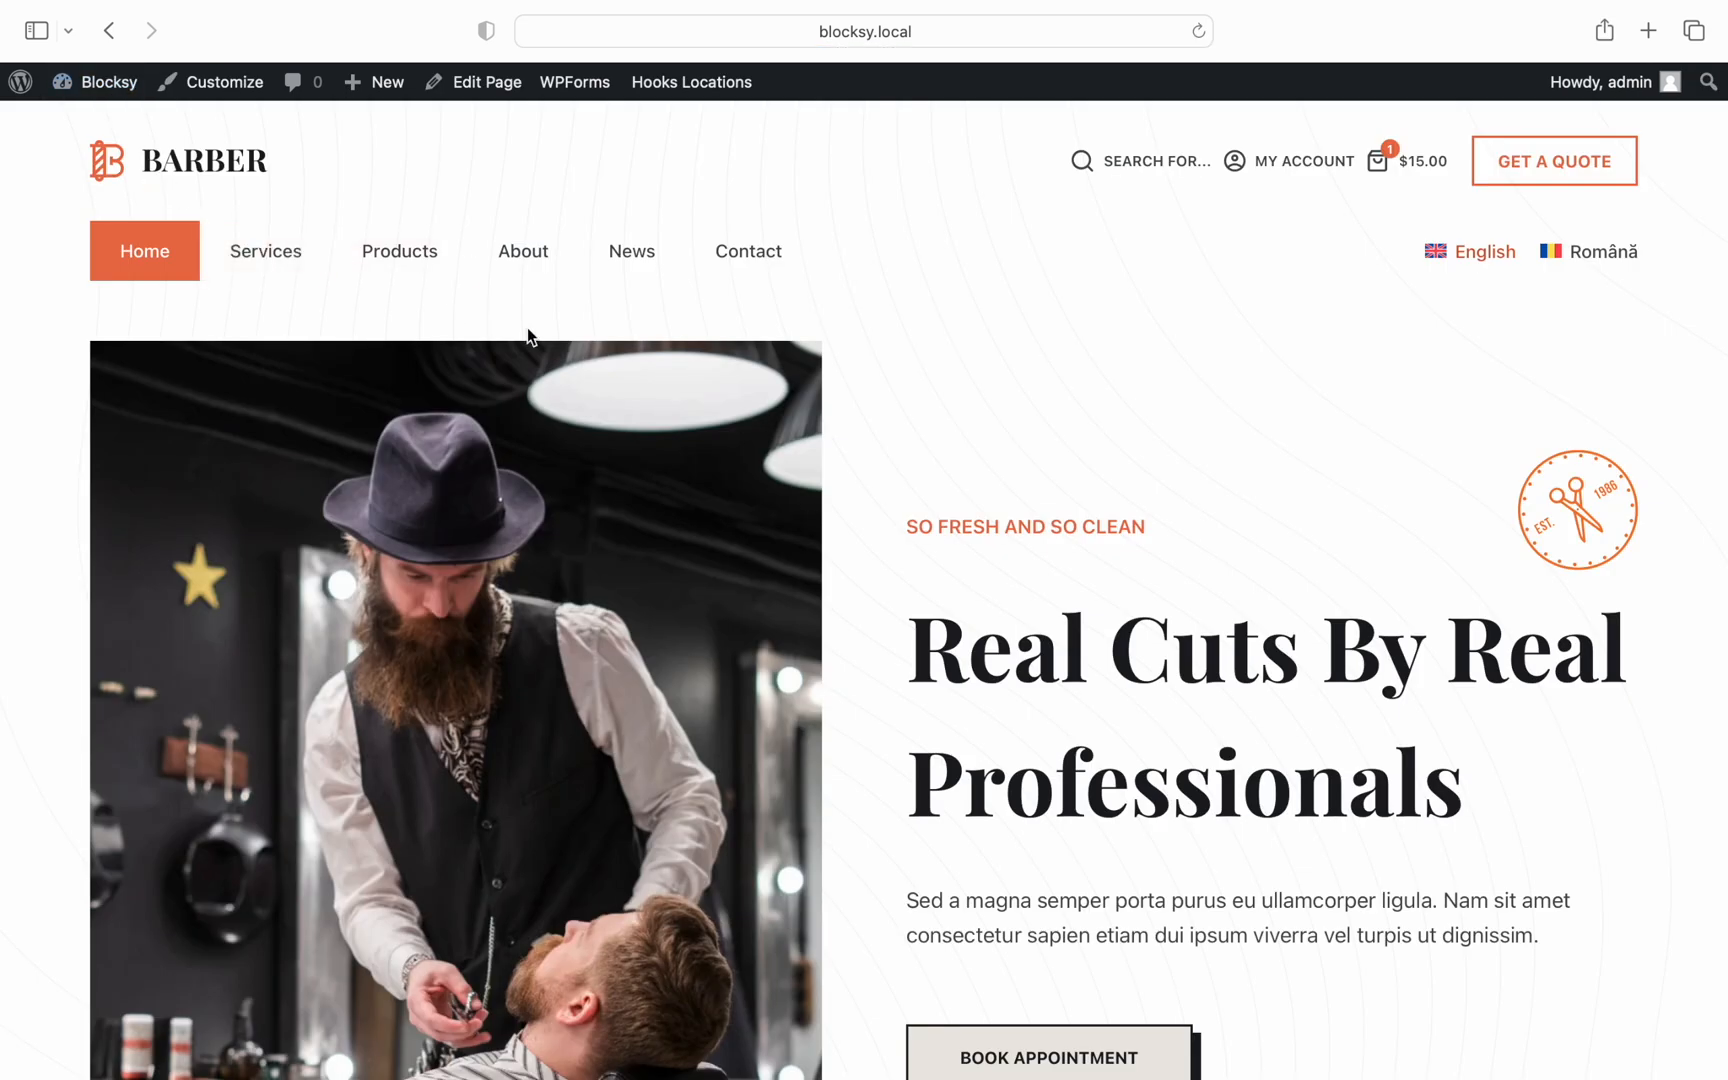
pyautogui.moveTo(1558, 298)
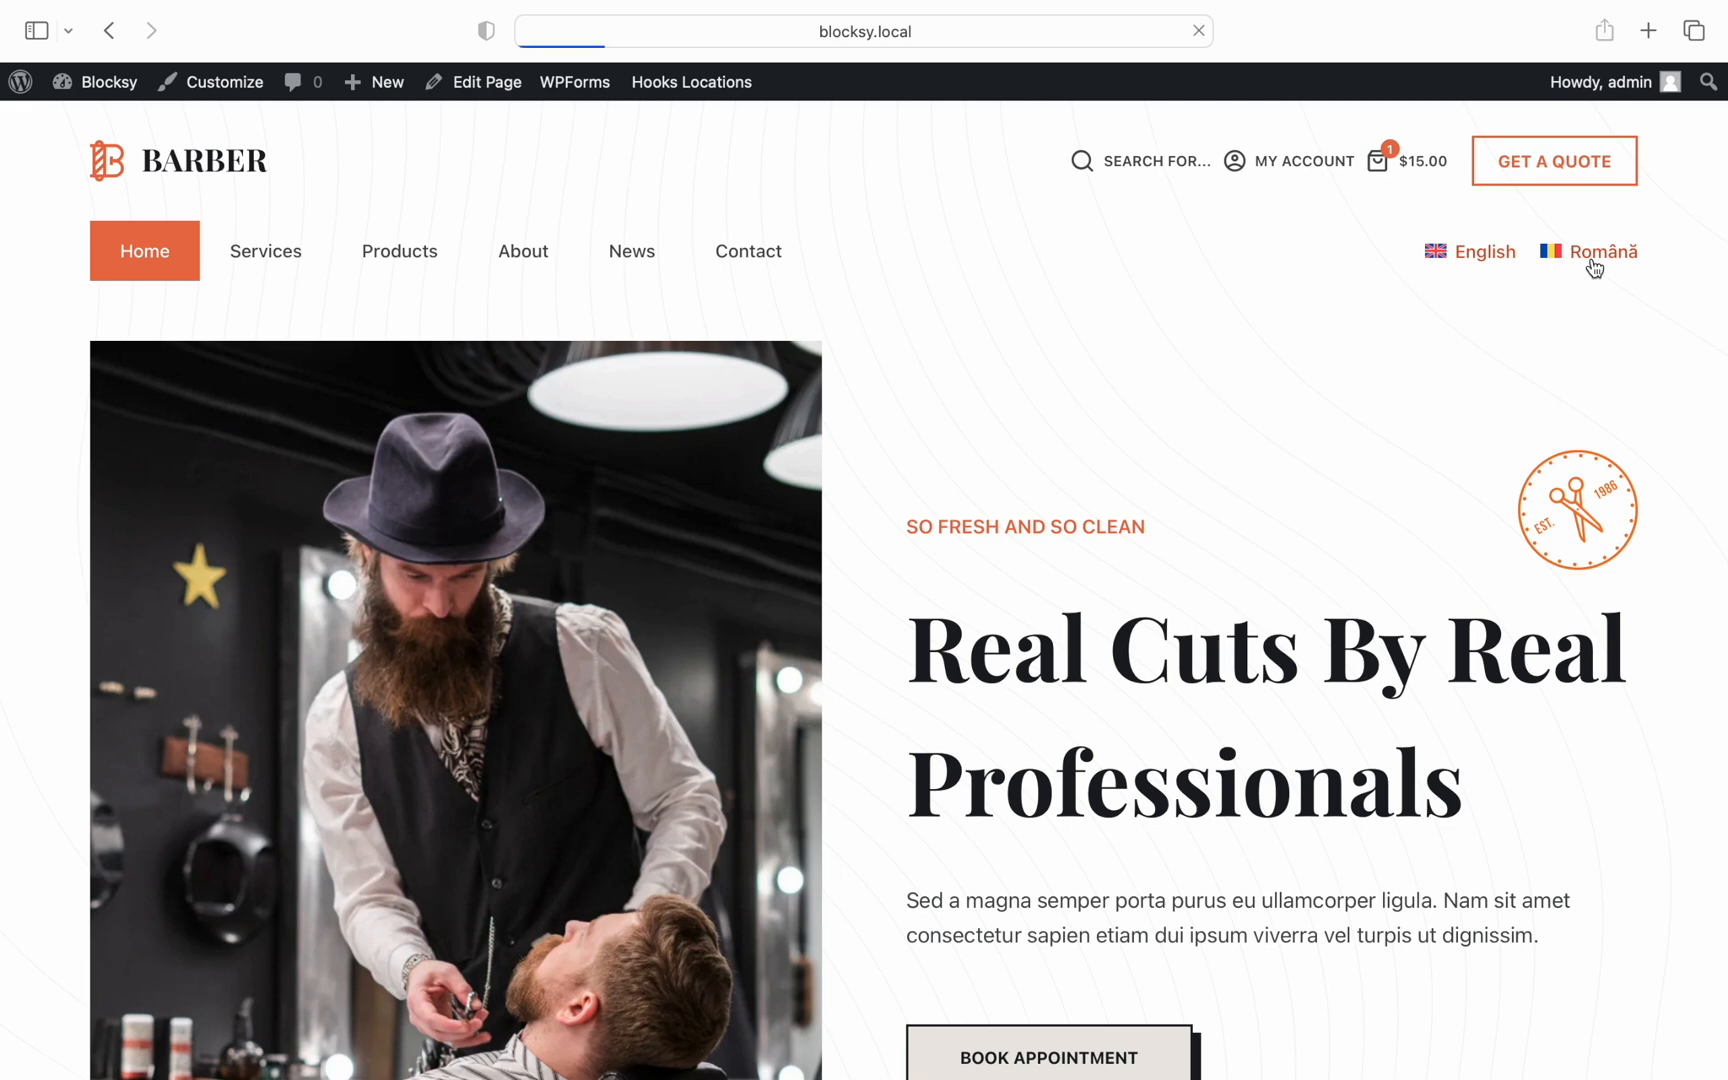
# View the site in Romanian to confirm the translated header labels.
pyautogui.click(1601, 251)
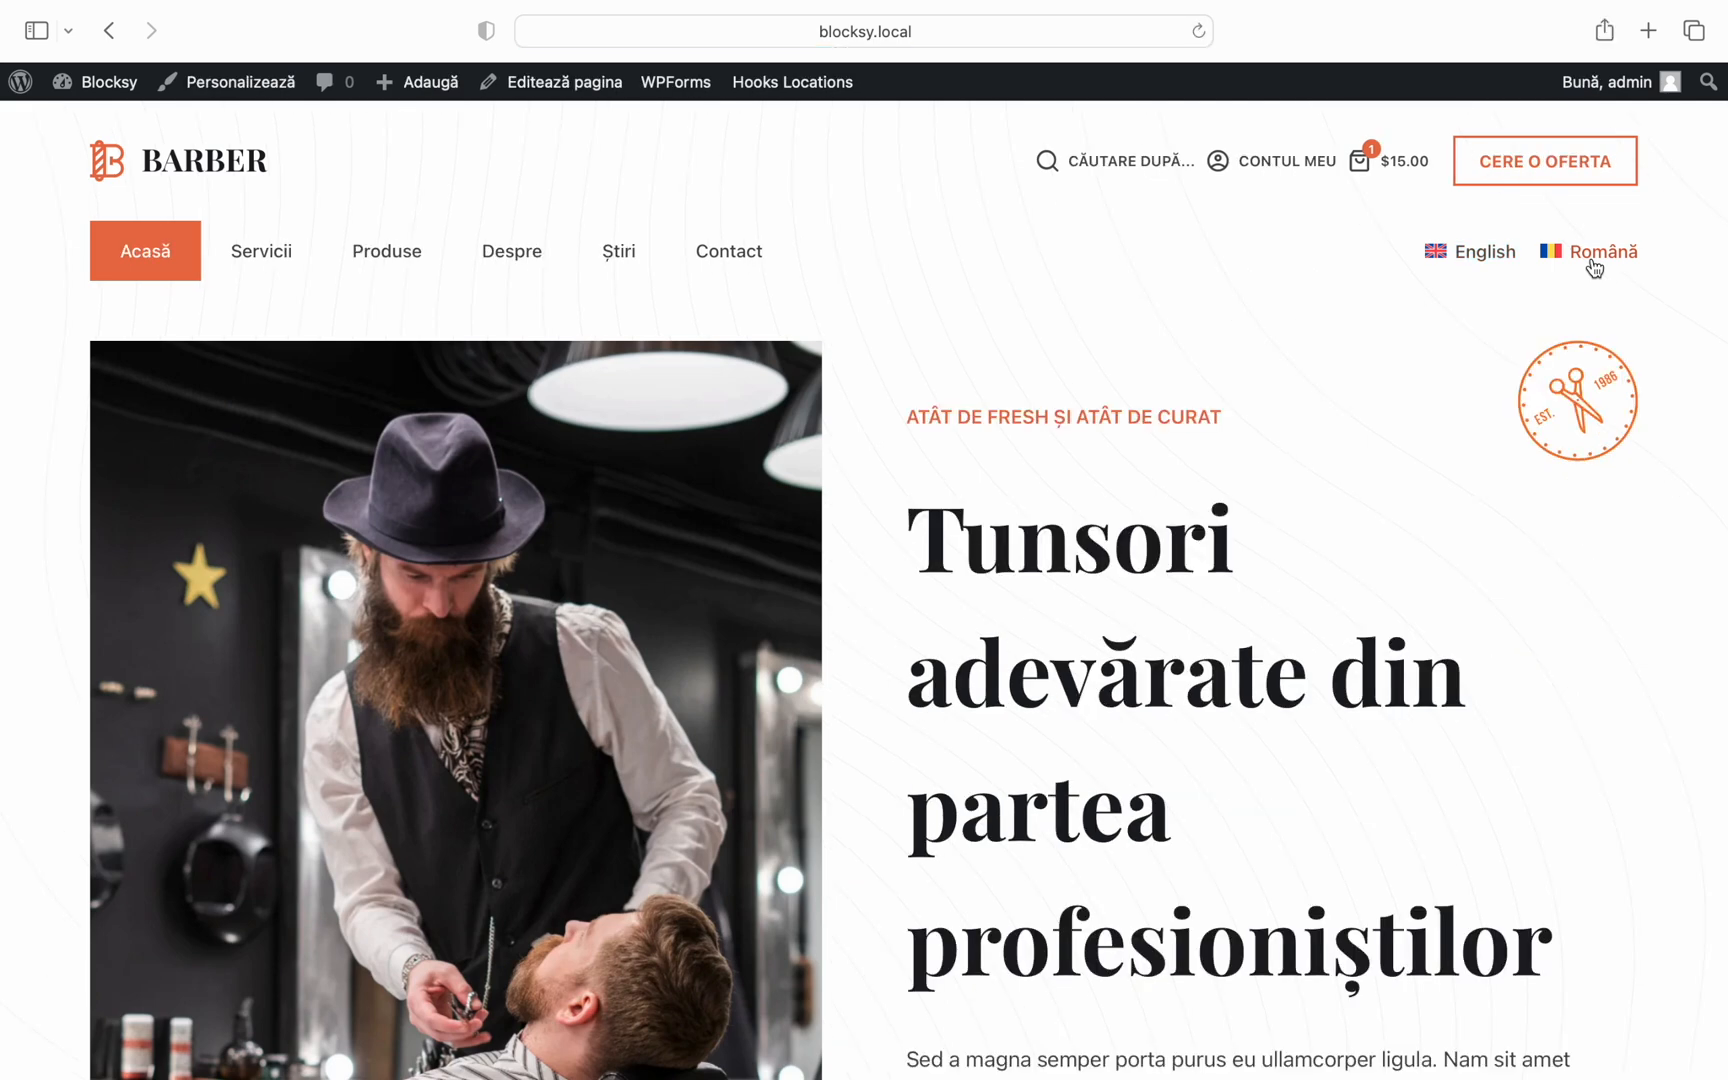
pyautogui.moveTo(1106, 179)
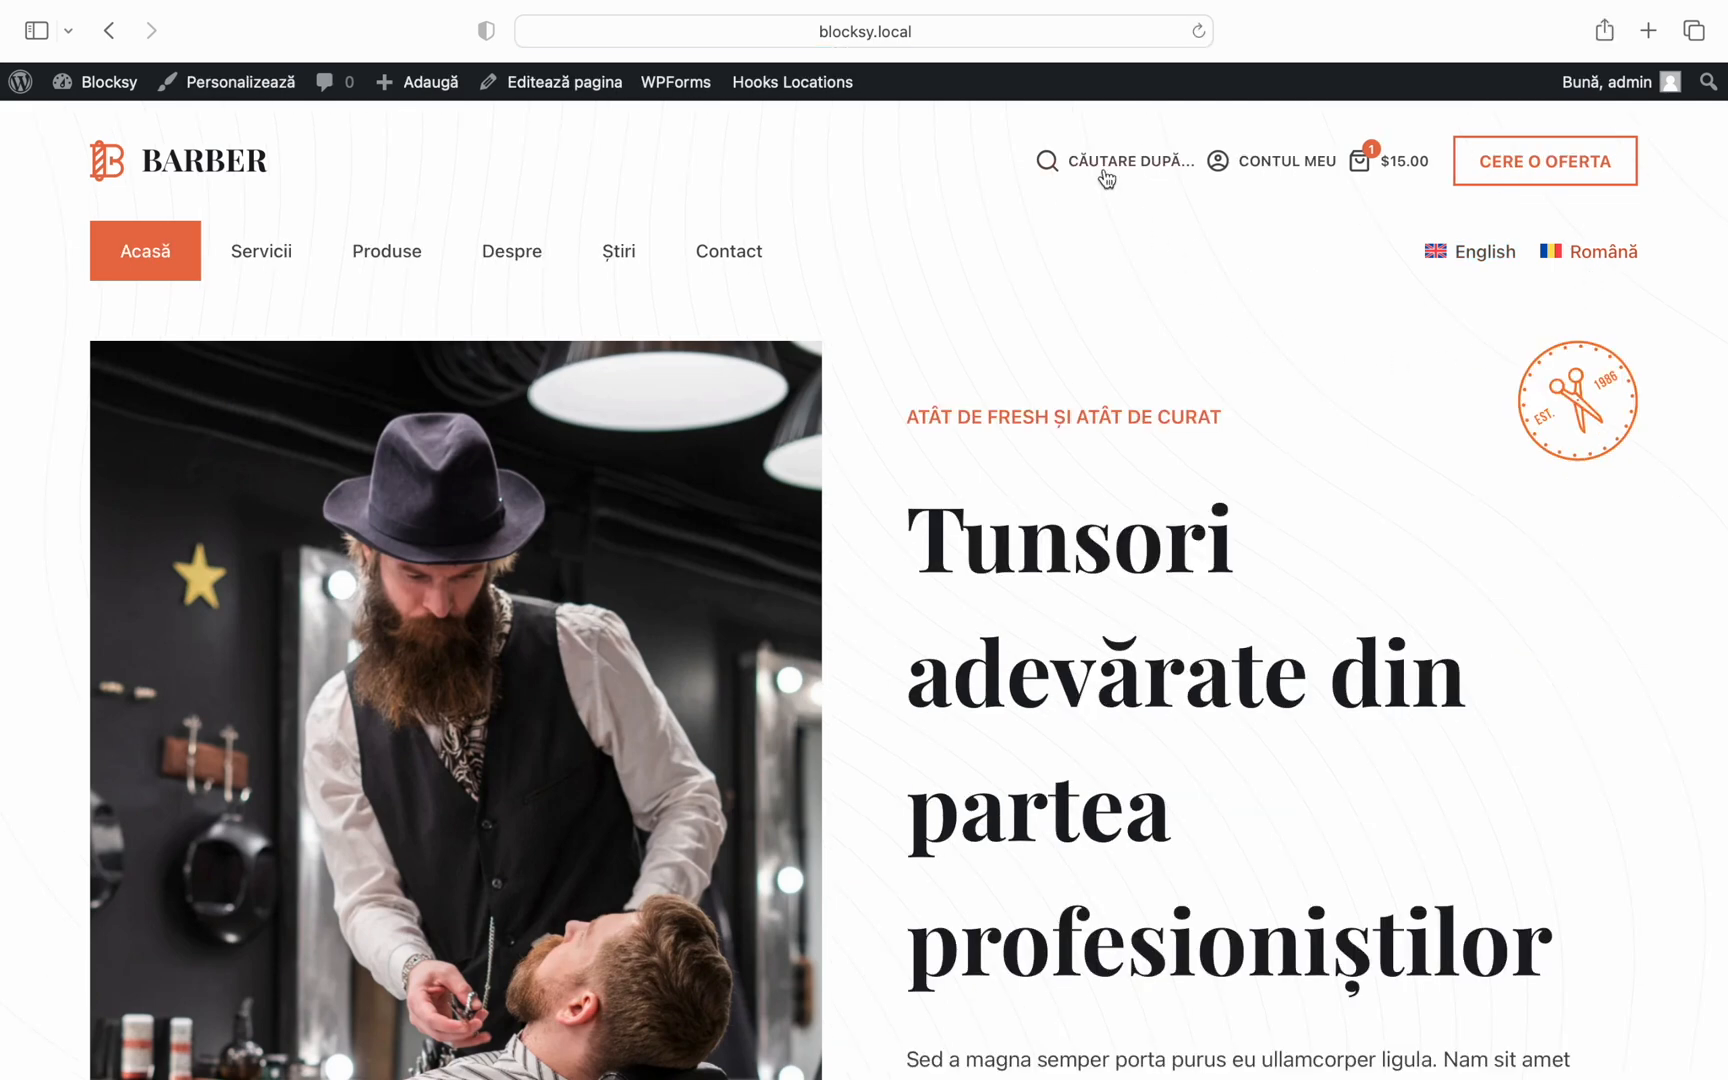
pyautogui.moveTo(1268, 176)
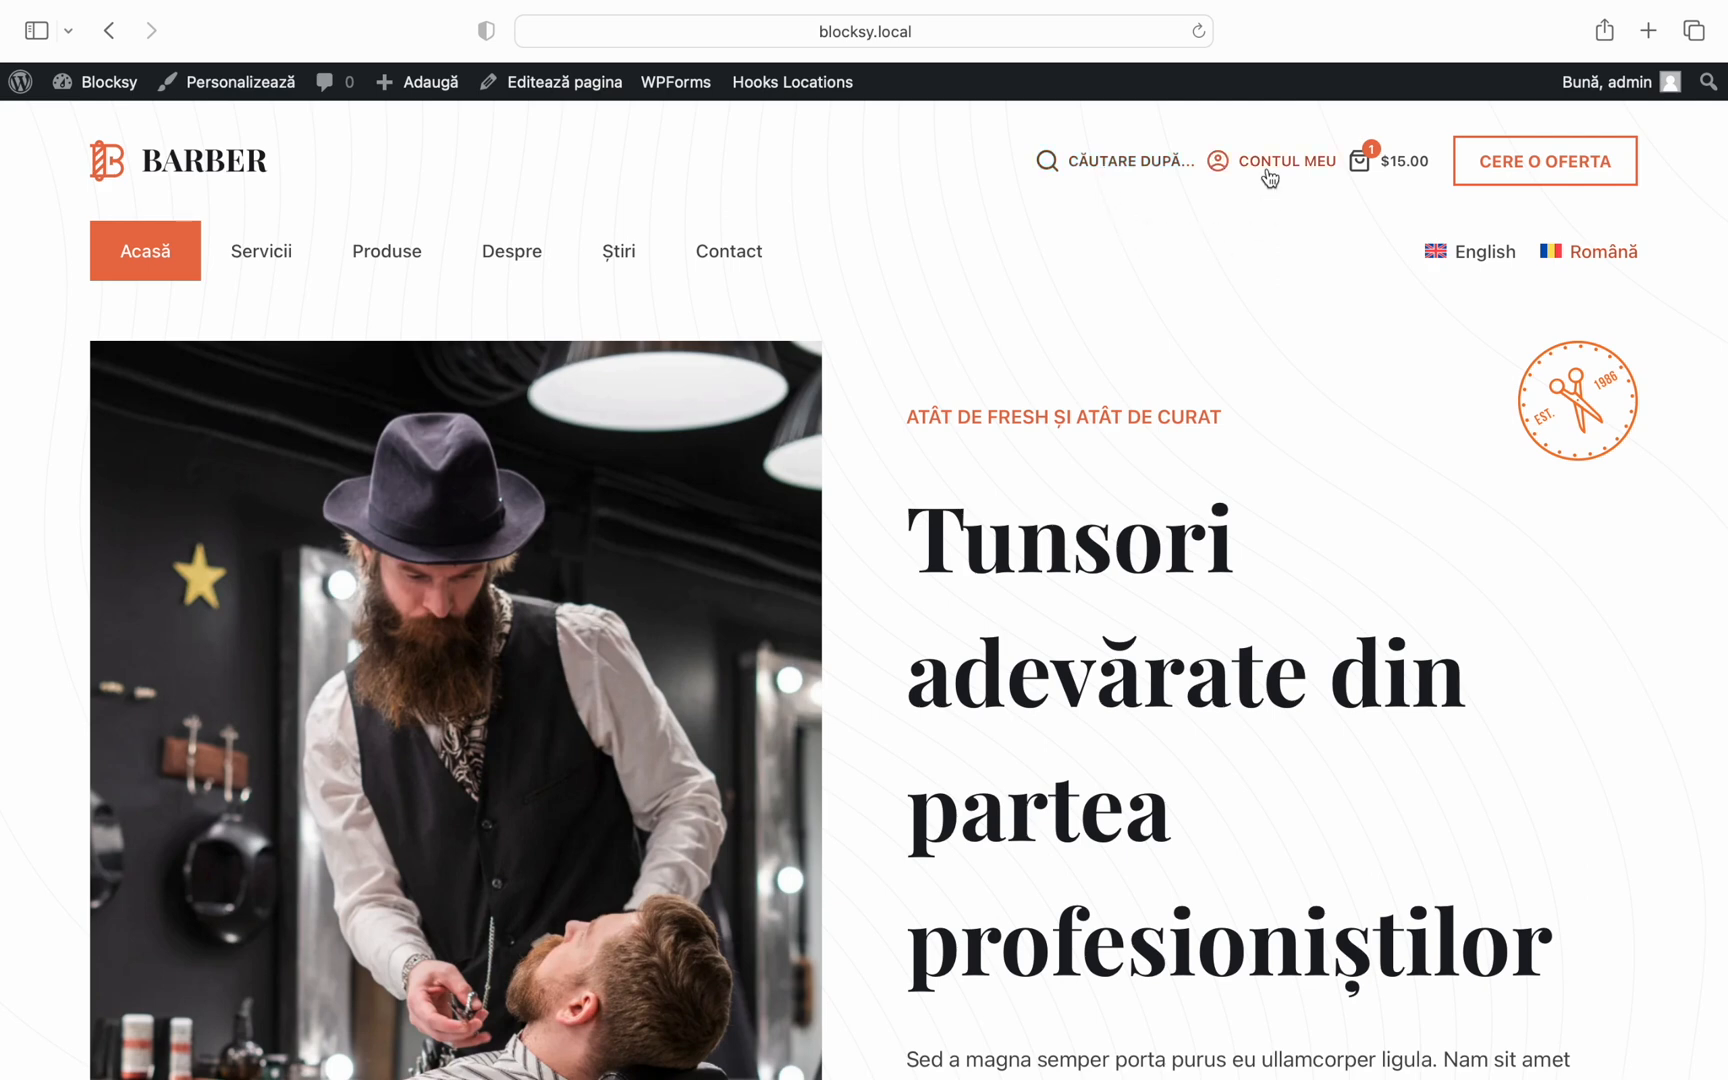